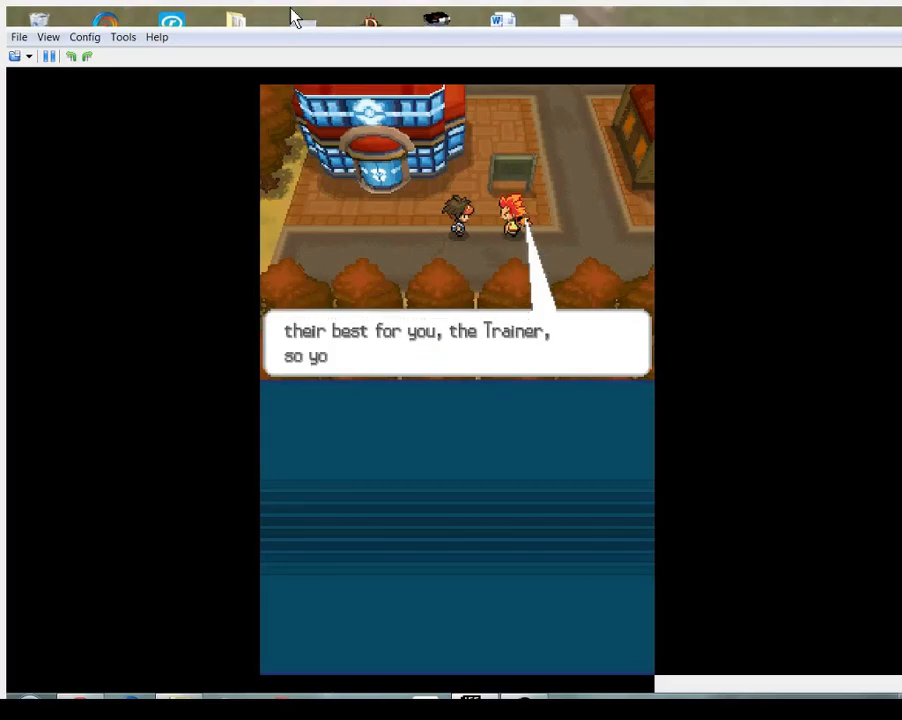
# - Advance the red-haired trainer's dialogue until the Town Map is mentioned
pyautogui.press('enter')
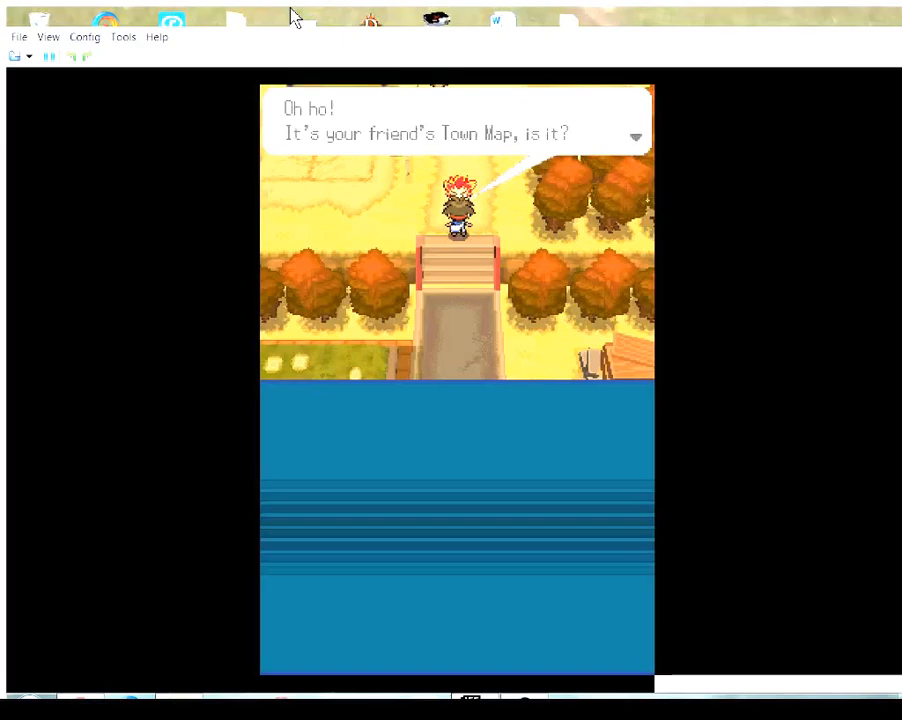
# - Finish the friend's Town Map dialogue at the top of the wooden steps
pyautogui.press('enter')
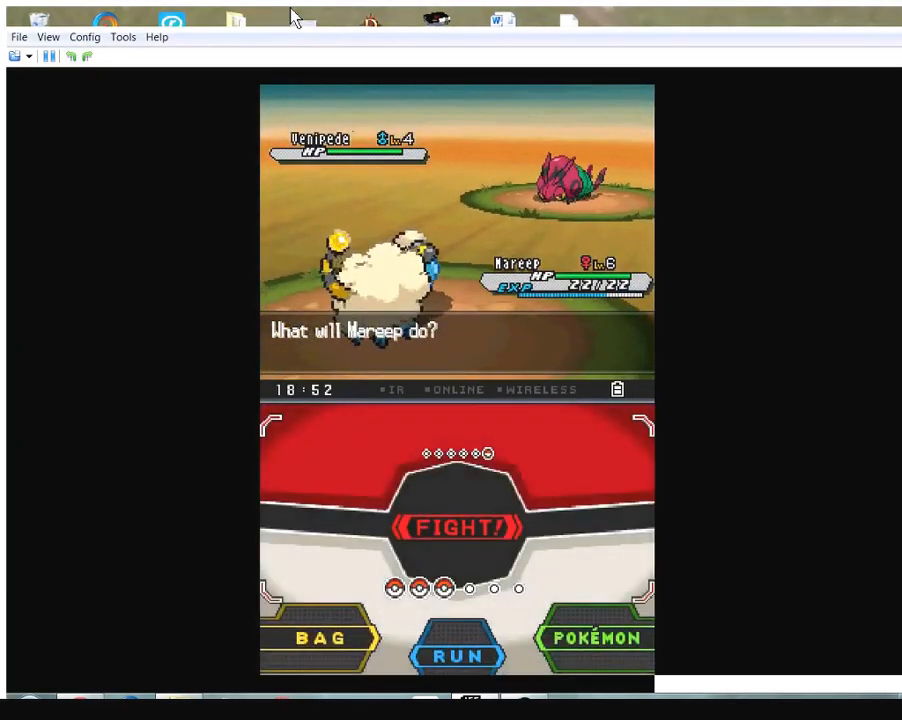
# - Attack the level 4 Venipede with Mareep's moves, leaving it low on health
pyautogui.click(457, 527)
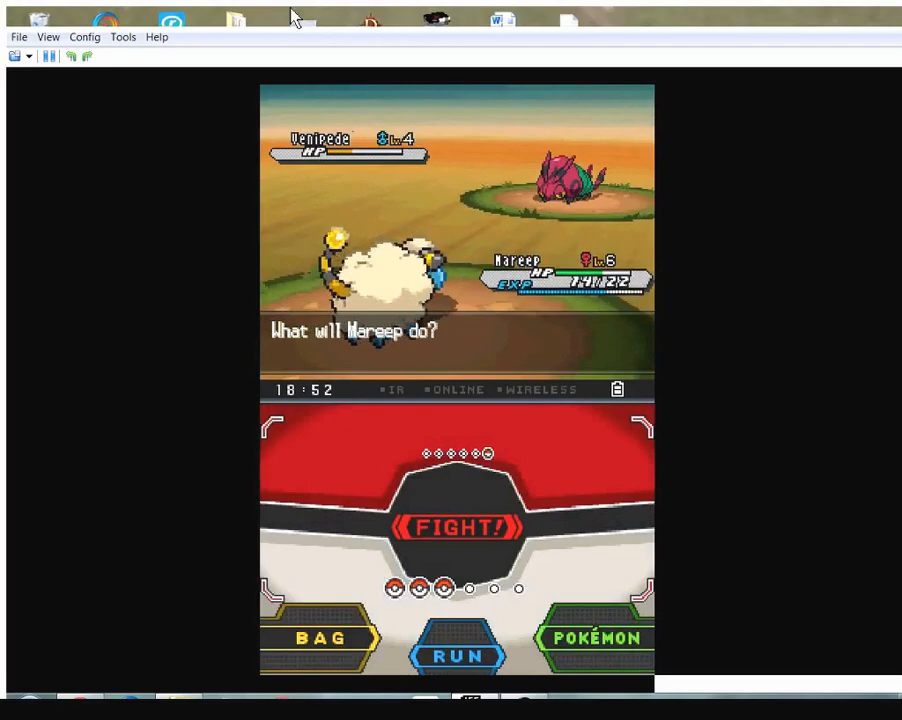
pyautogui.click(456, 527)
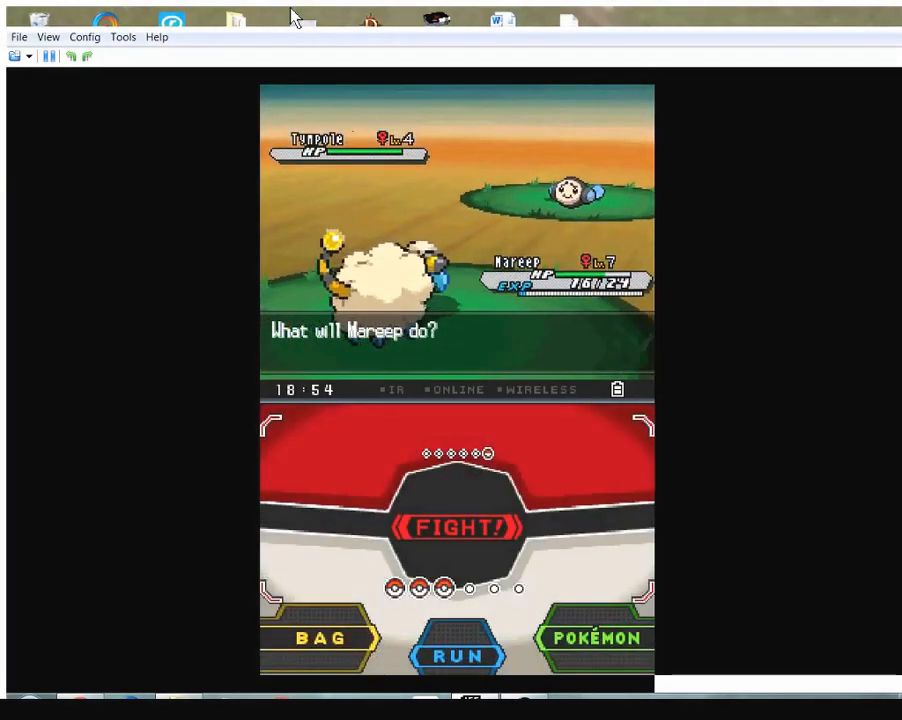
# - Finish the Tympole fight and face the wild level 2 Starly with Mareep
pyautogui.click(456, 527)
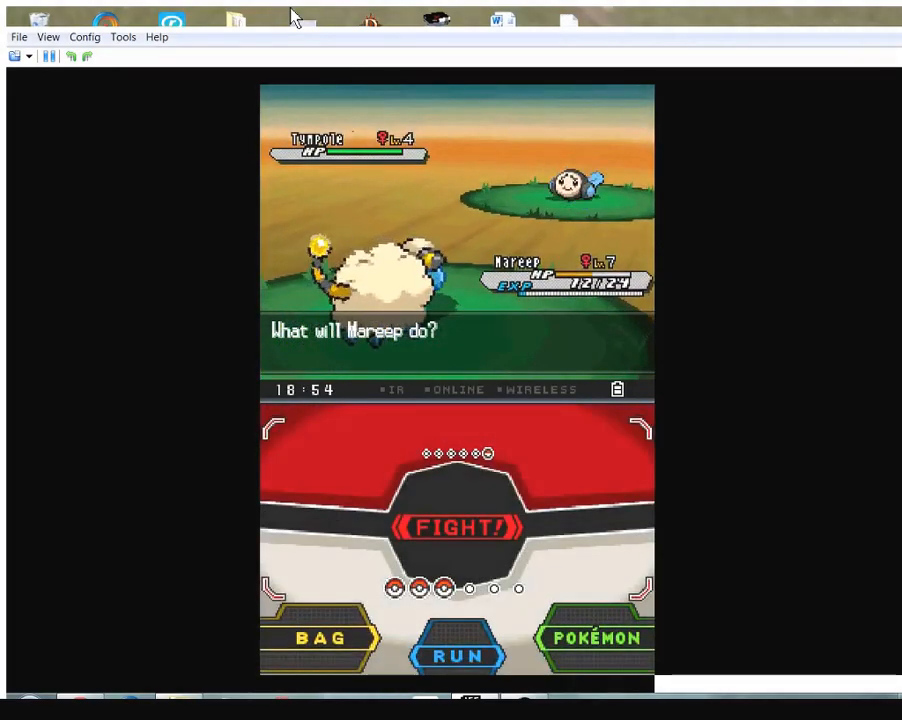
pyautogui.click(456, 527)
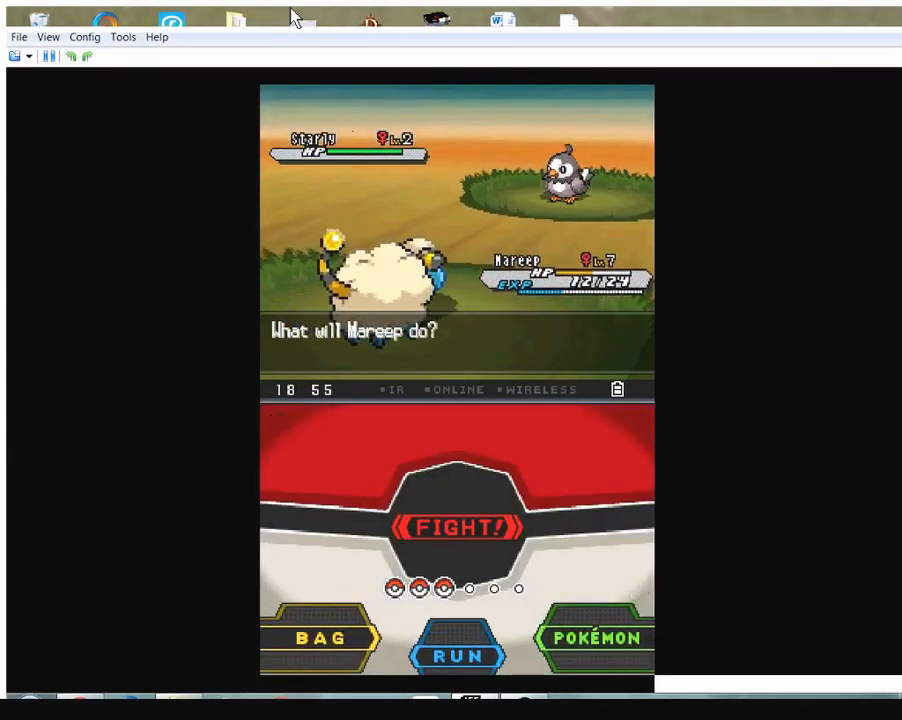
# - Weaken Starly with Mareep, then switch in the level 4 Snubbull
pyautogui.click(456, 527)
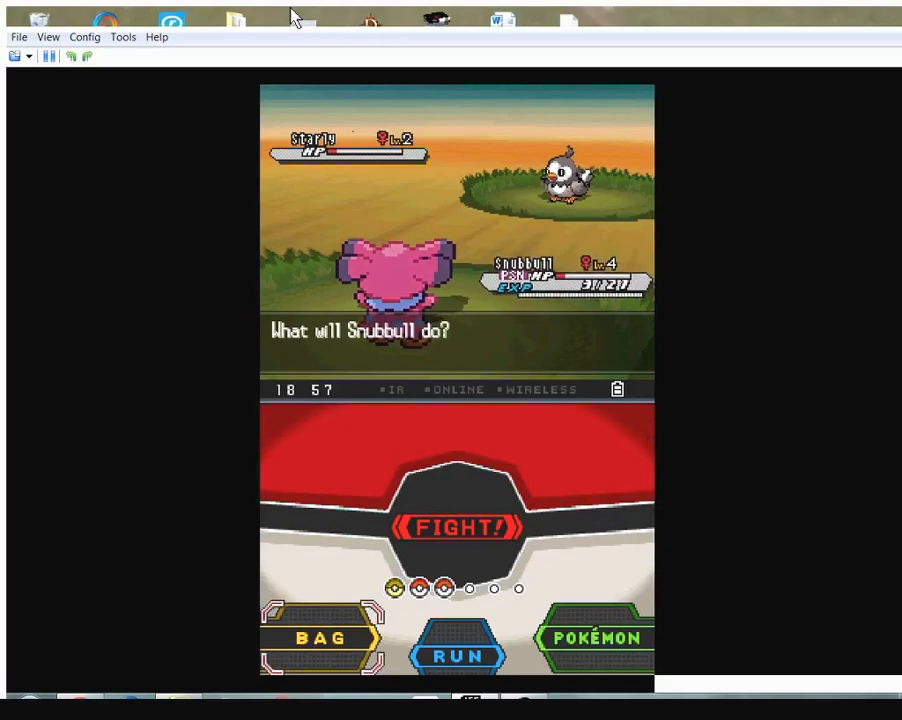
# - Throw a Poké Ball from the bag and catch the weakened Starly
pyautogui.click(320, 638)
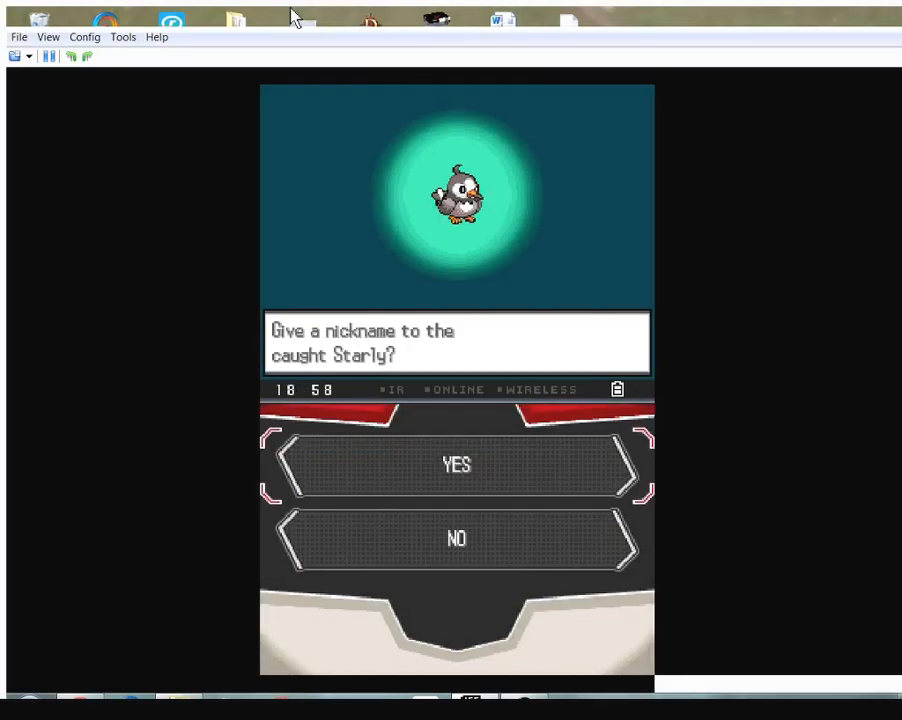
# - Accept the nickname prompt, then enter and erase a couple of letters
pyautogui.click(456, 464)
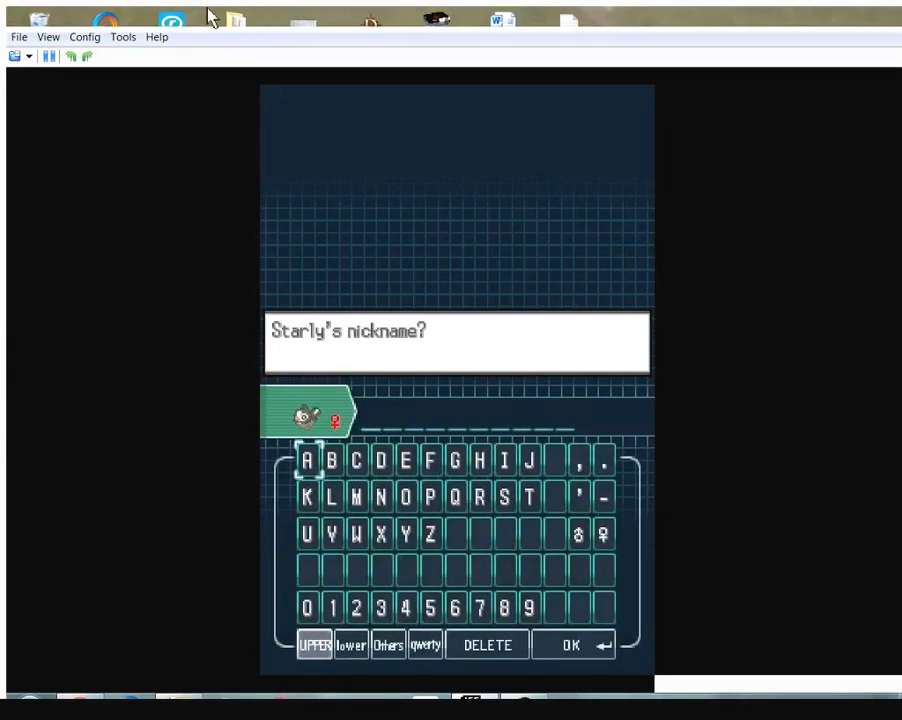
pyautogui.moveTo(395, 585)
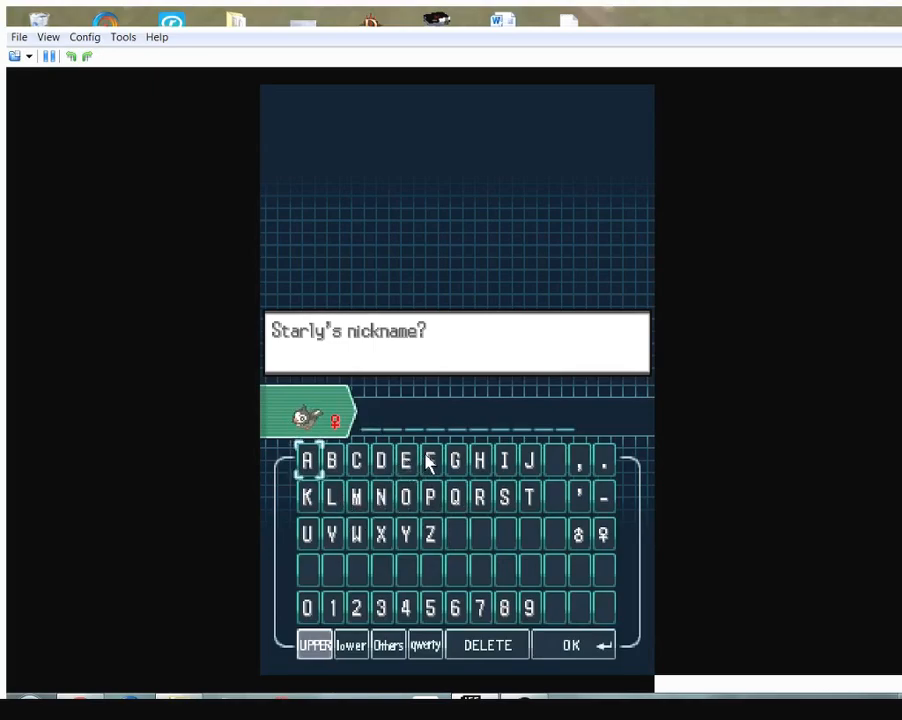
pyautogui.click(431, 459)
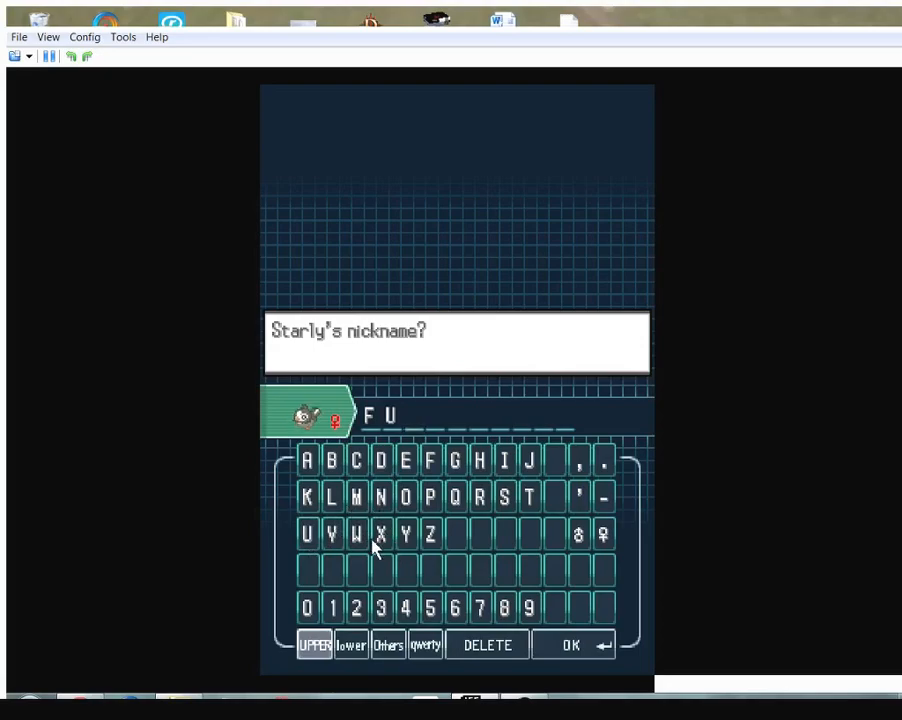
pyautogui.click(352, 458)
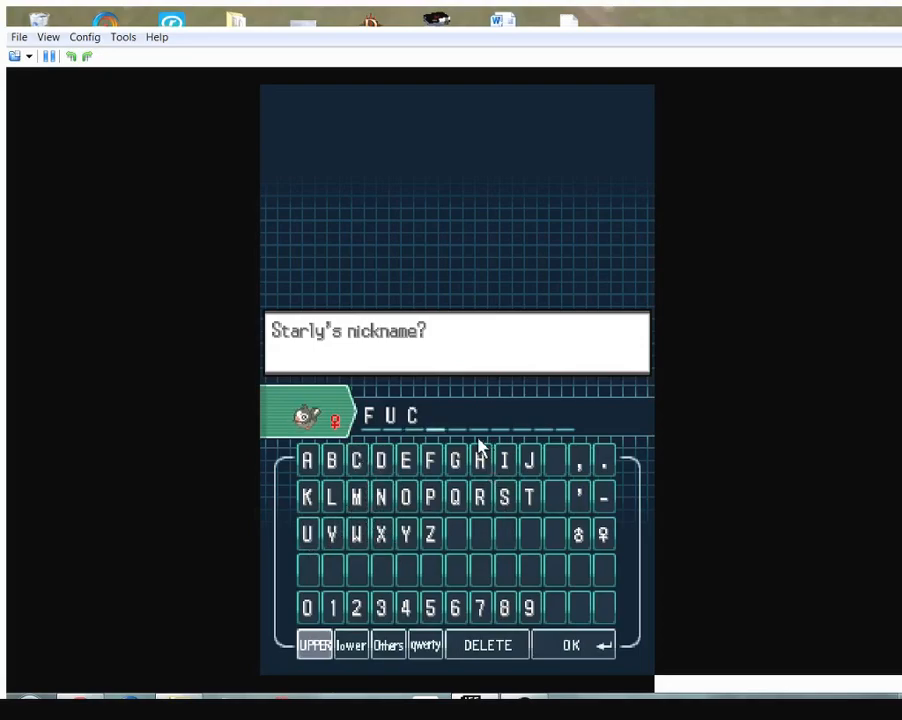
pyautogui.moveTo(470, 622)
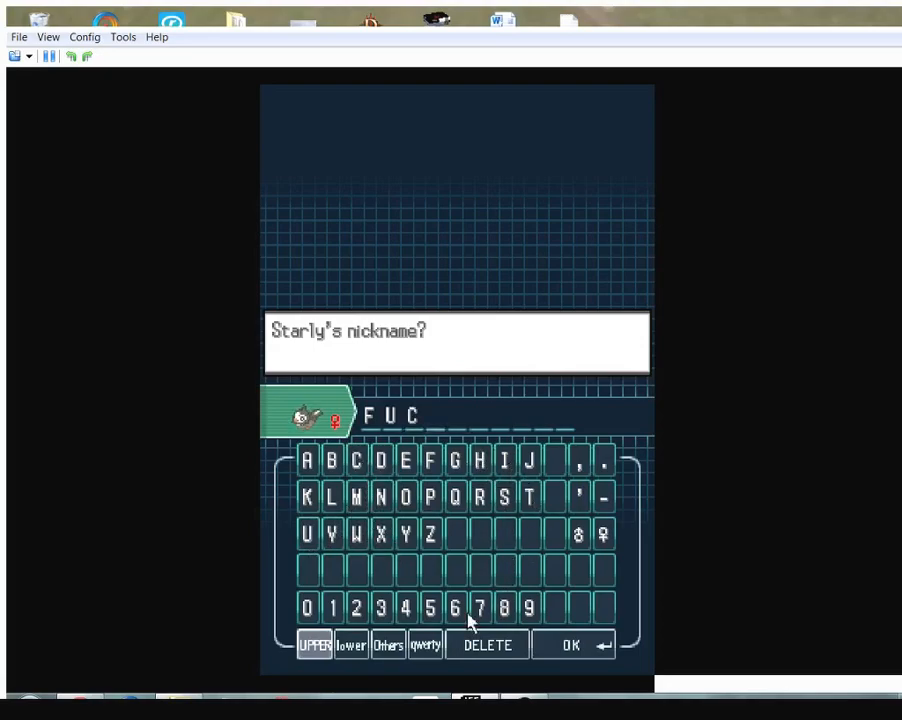
pyautogui.click(487, 644)
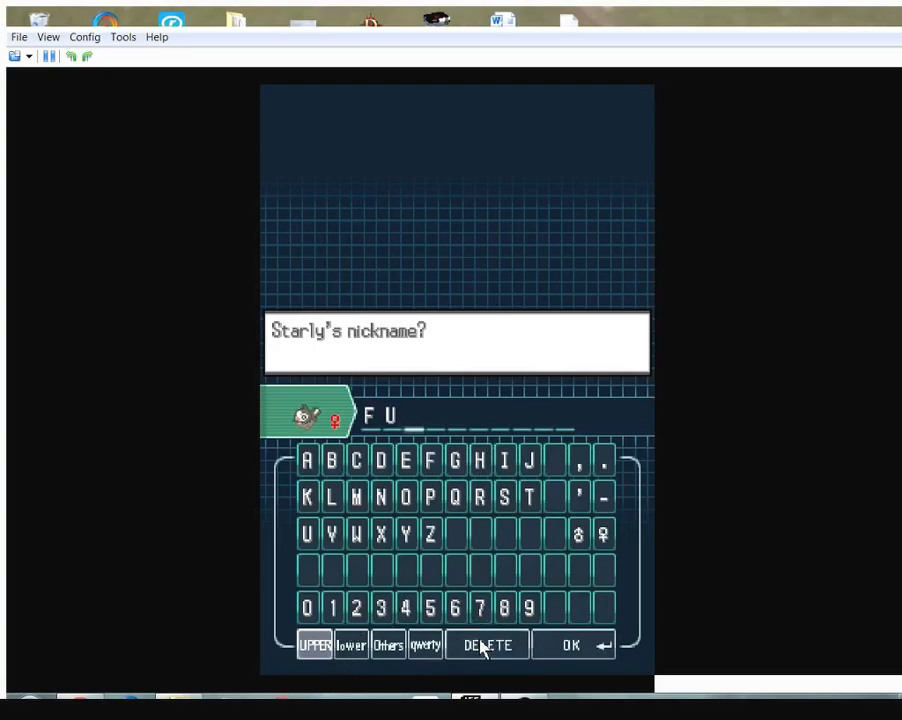
pyautogui.click(487, 644)
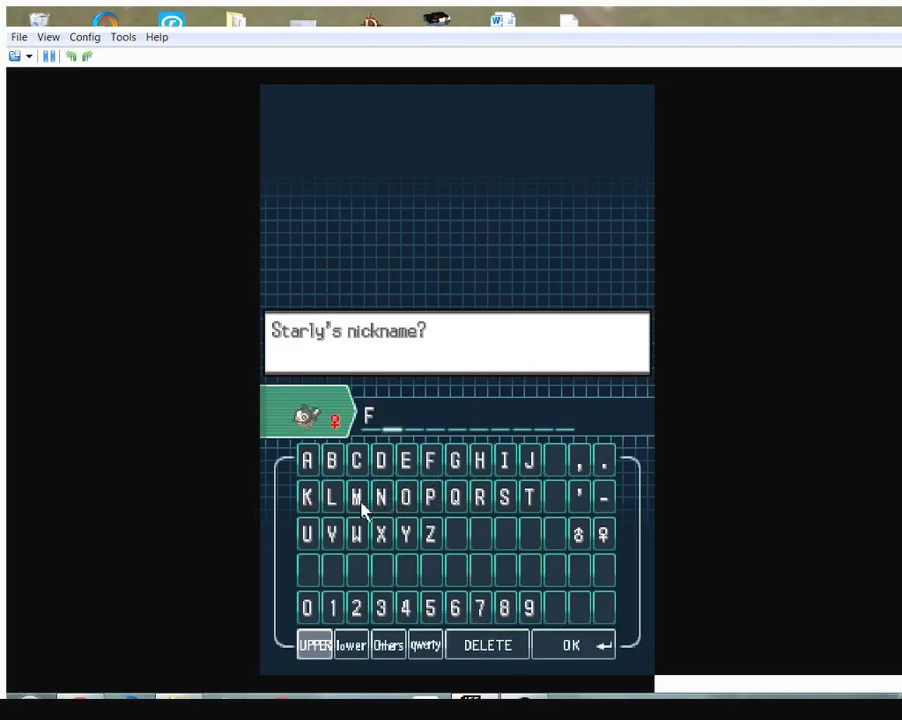
pyautogui.moveTo(470, 465)
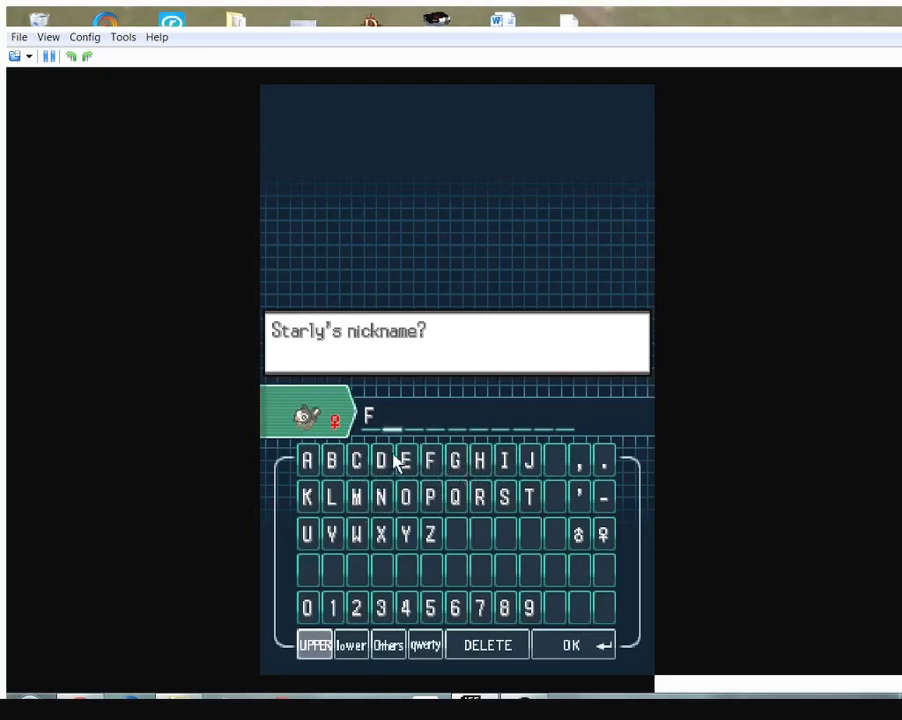
pyautogui.moveTo(400, 590)
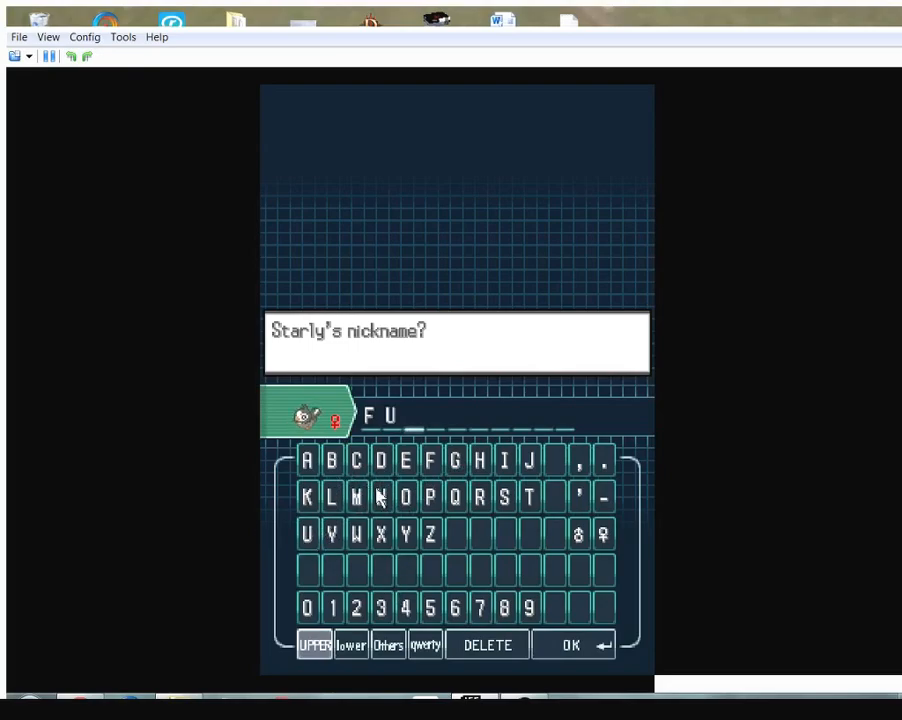
# - Spell out FUDGEDUP as Starly's nickname and confirm it
pyautogui.click(378, 459)
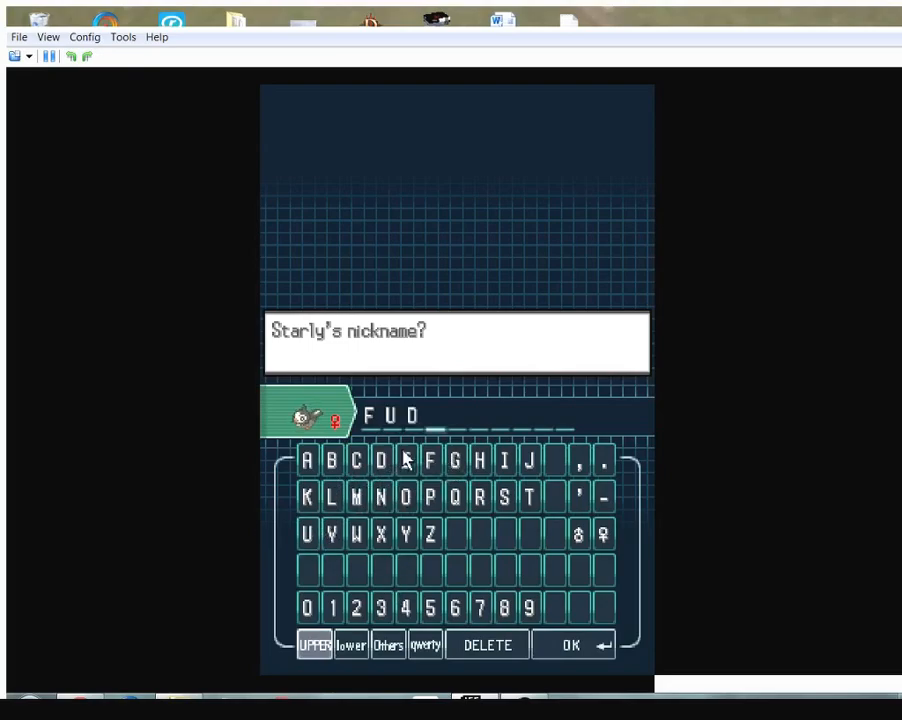
pyautogui.click(454, 459)
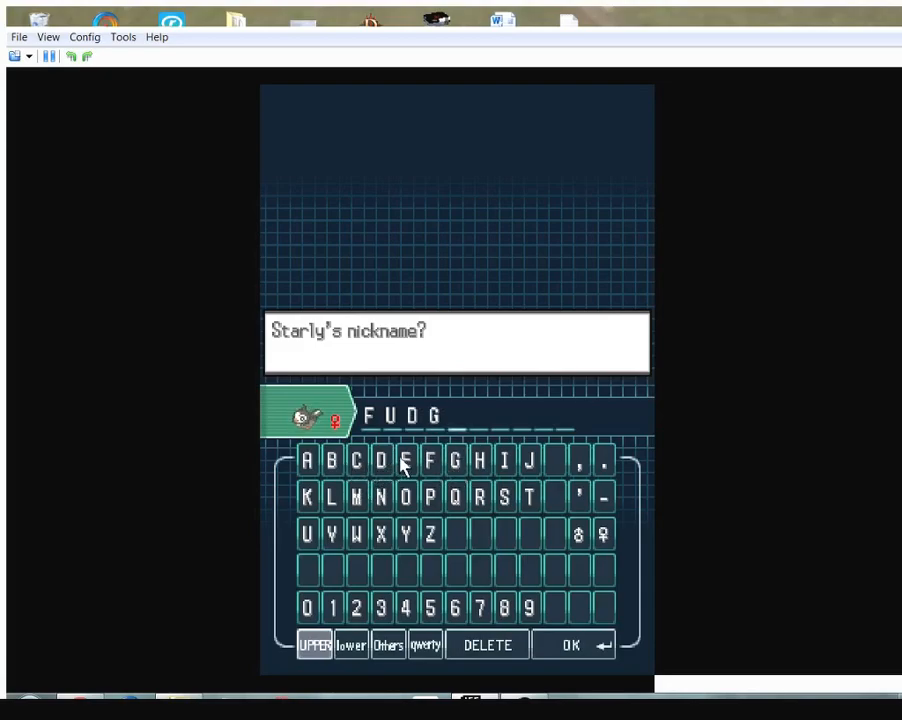
pyautogui.click(380, 461)
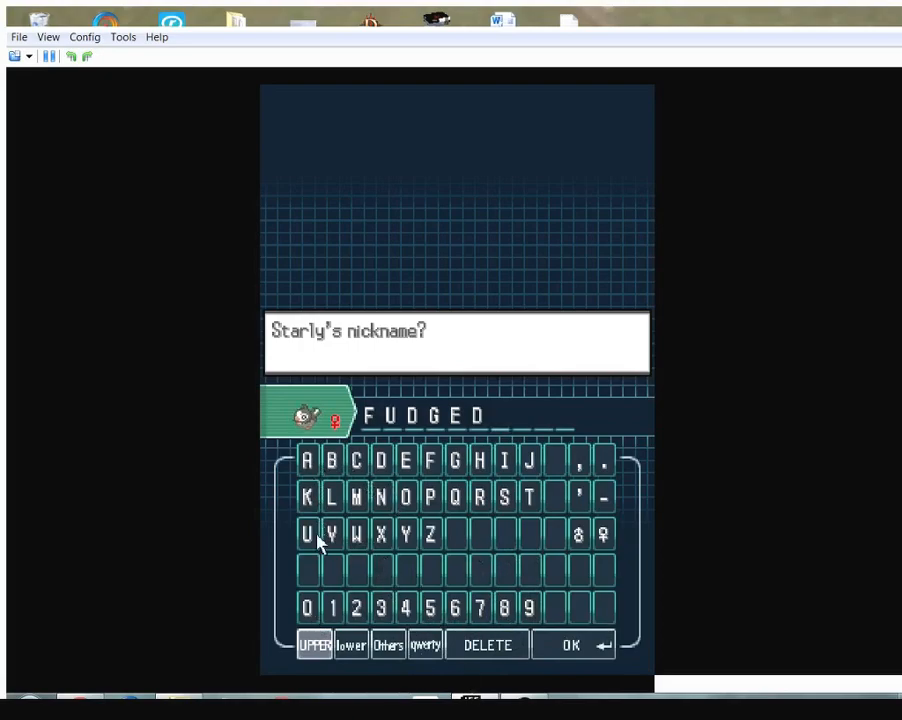
pyautogui.click(305, 533)
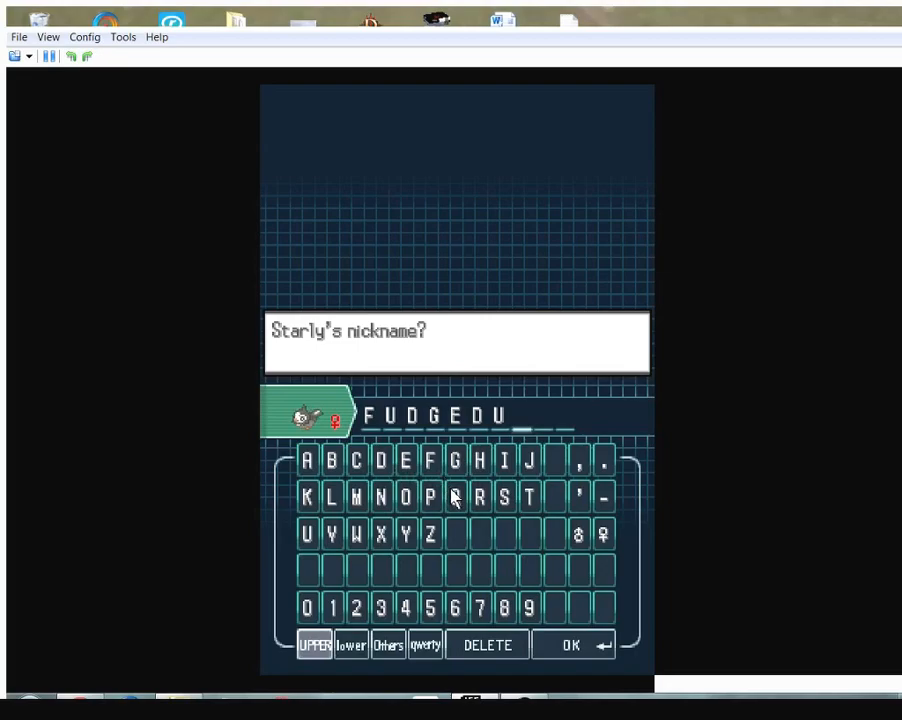
pyautogui.click(430, 497)
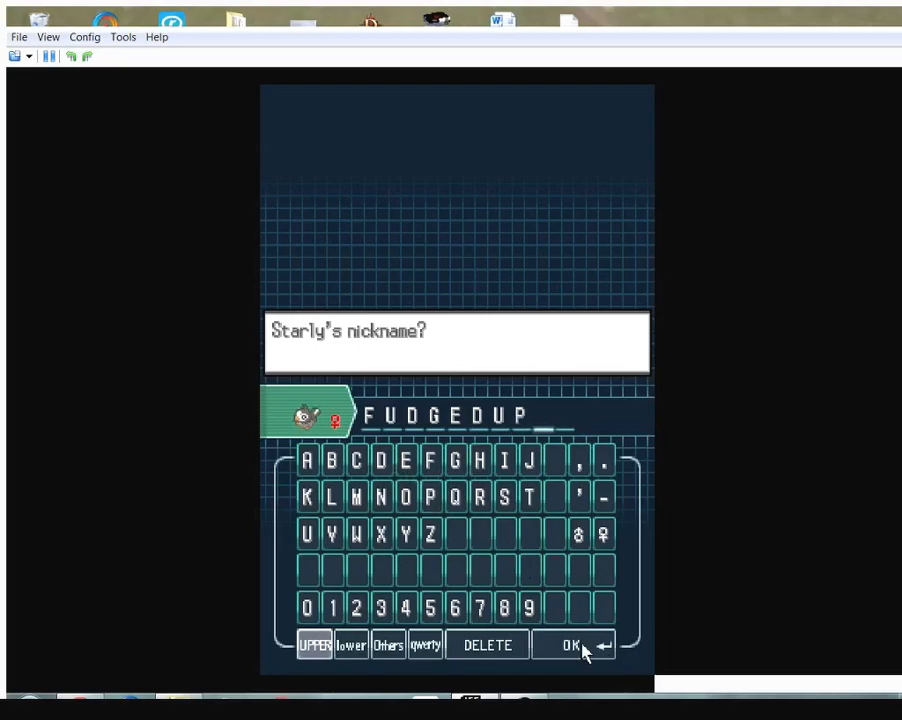
pyautogui.click(570, 644)
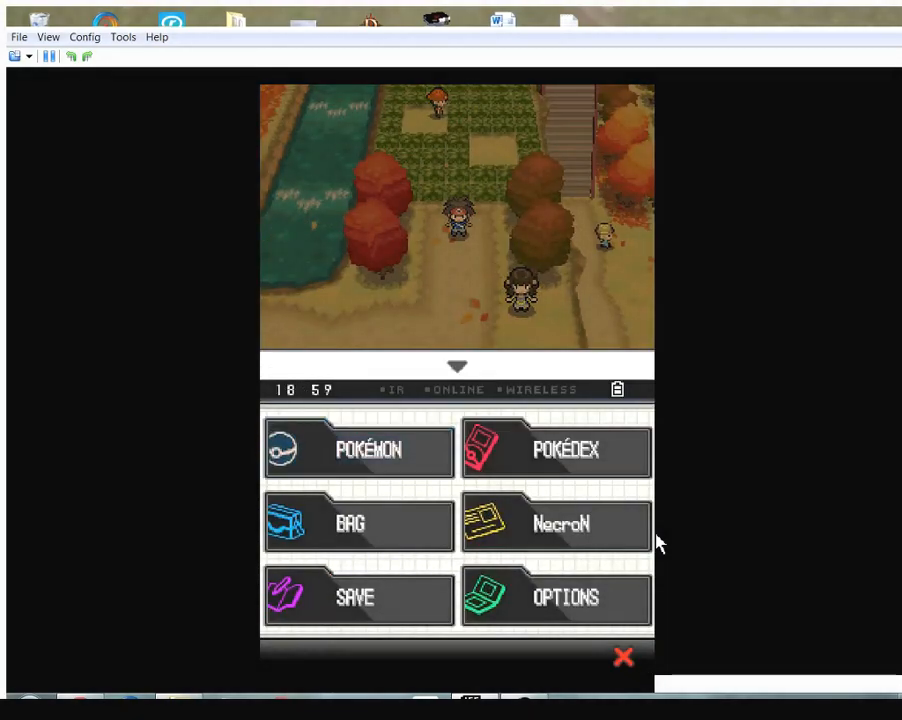
pyautogui.click(357, 449)
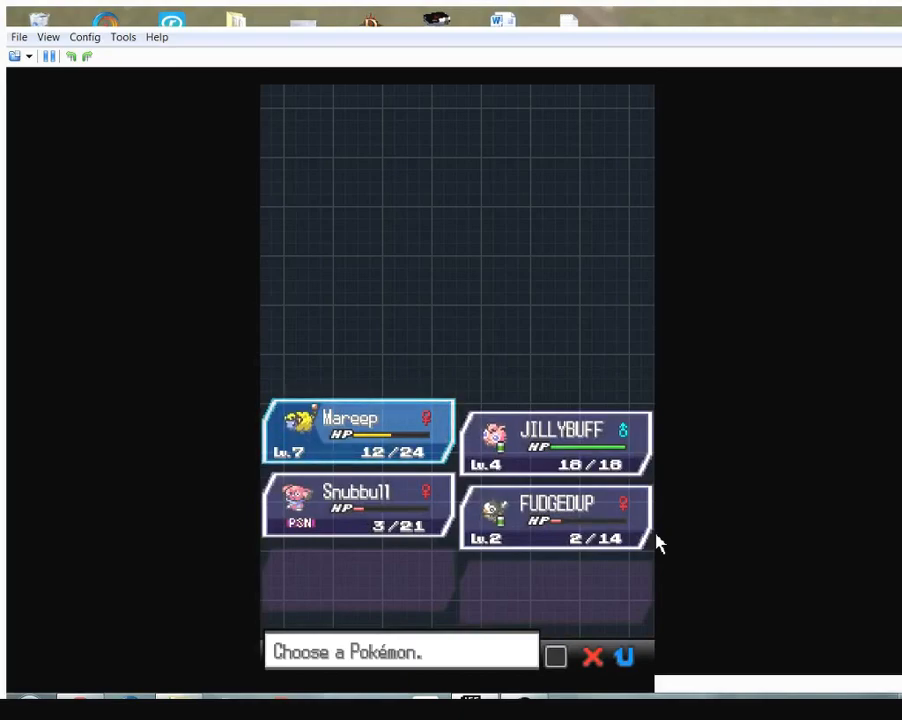
pyautogui.click(557, 515)
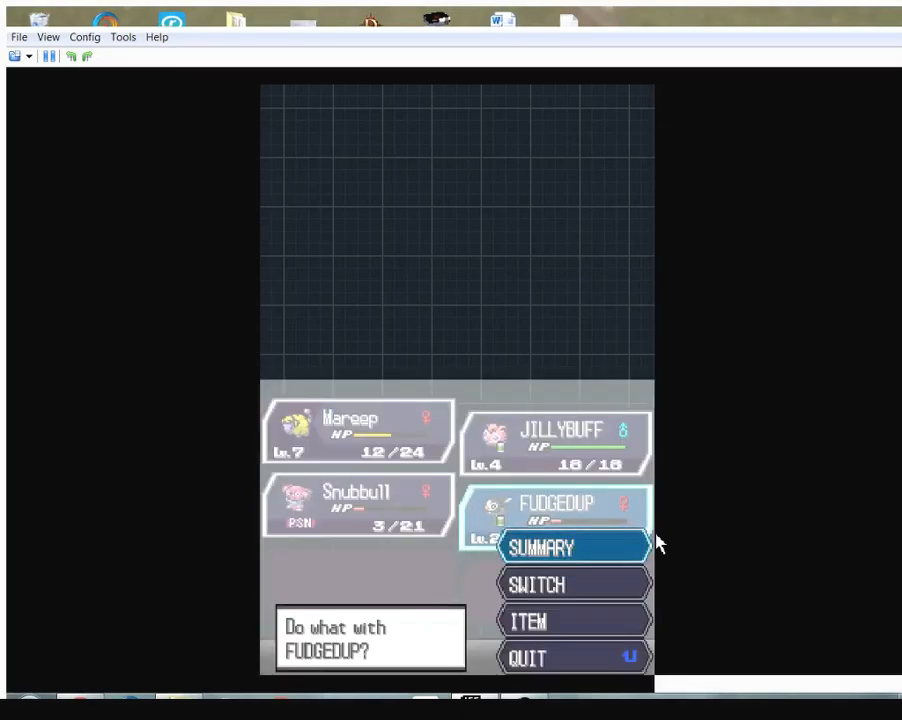
pyautogui.click(542, 547)
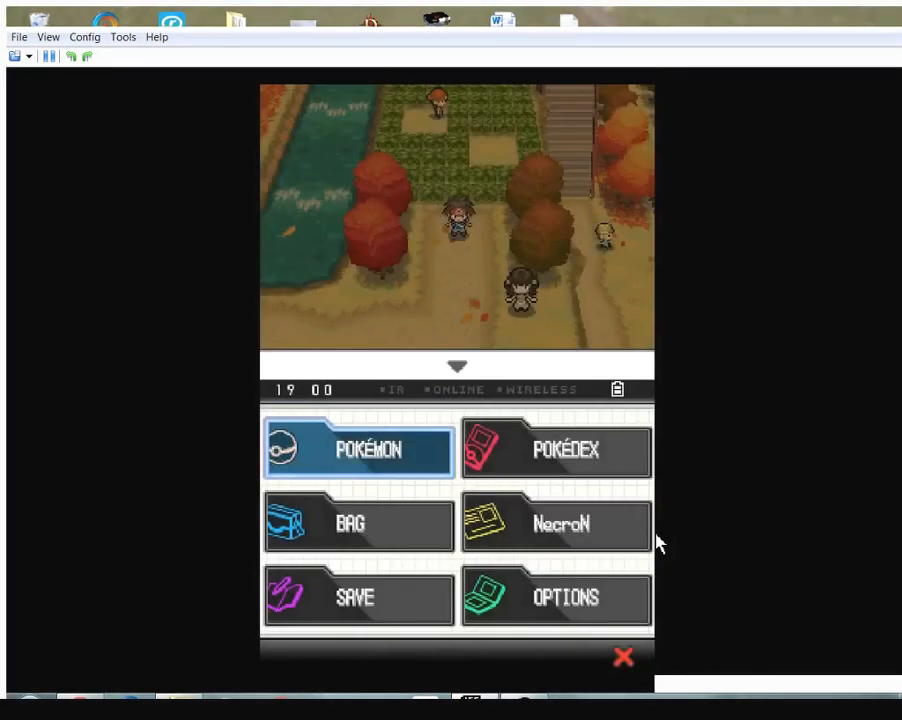
# - Check JILLYBUFF in the party list, then bring up FUDGEDUP's held-item options
pyautogui.click(358, 449)
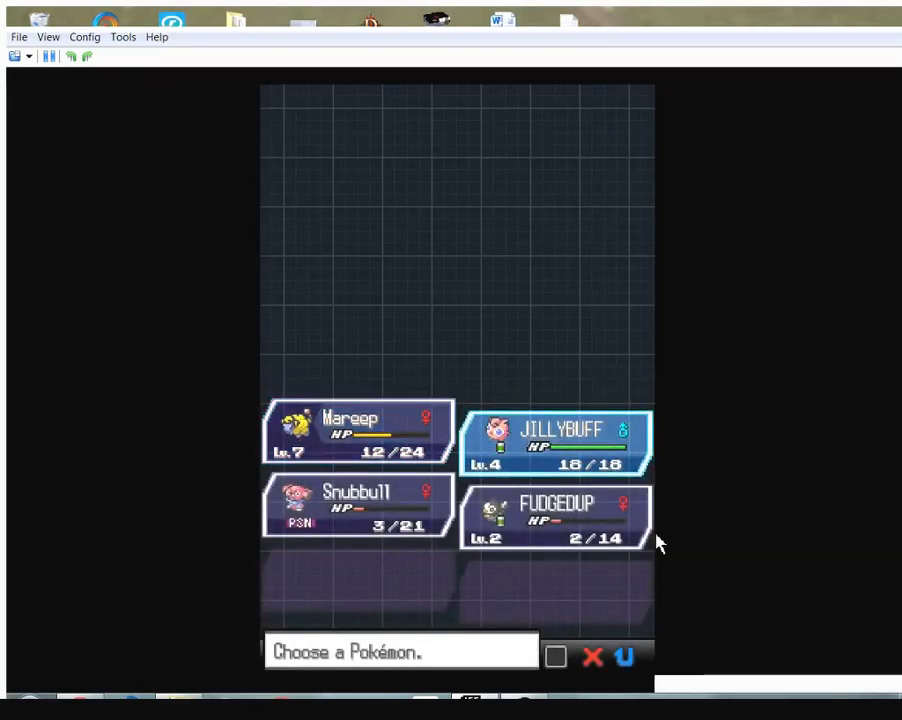
pyautogui.click(555, 440)
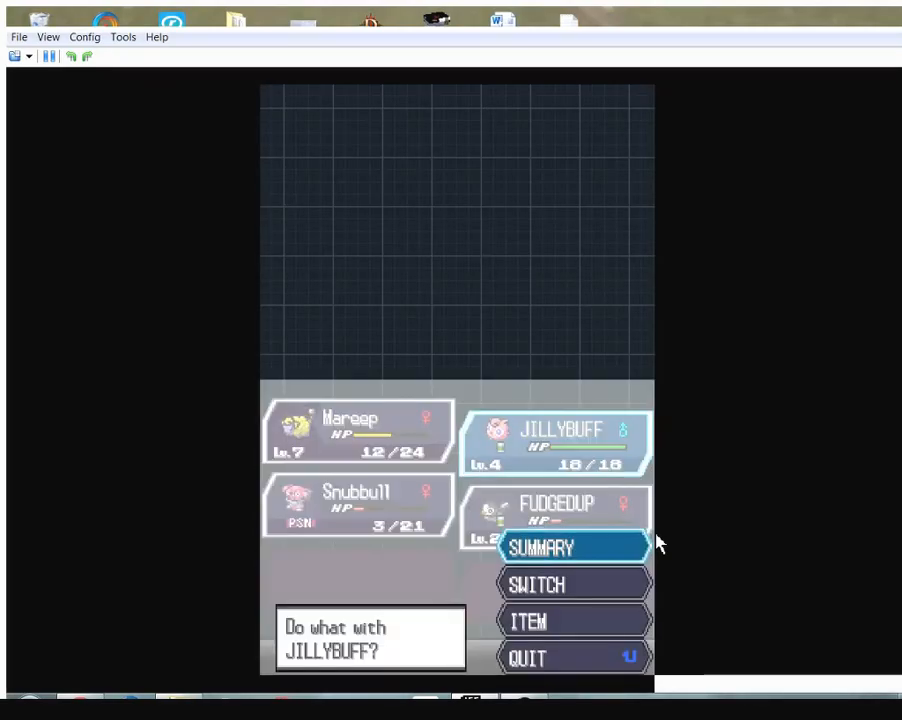
pyautogui.click(542, 547)
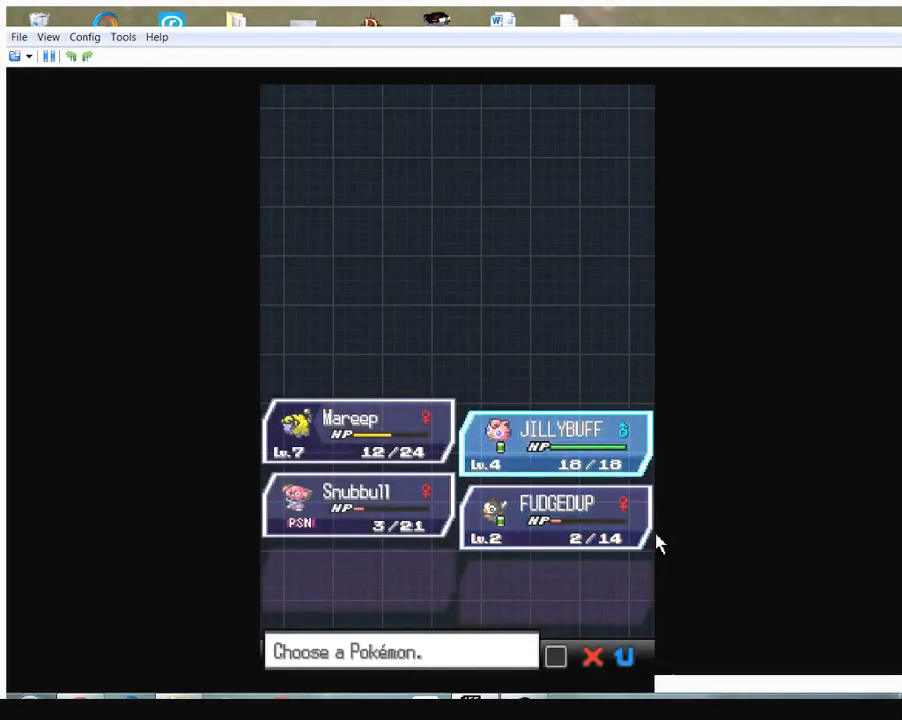
pyautogui.click(555, 440)
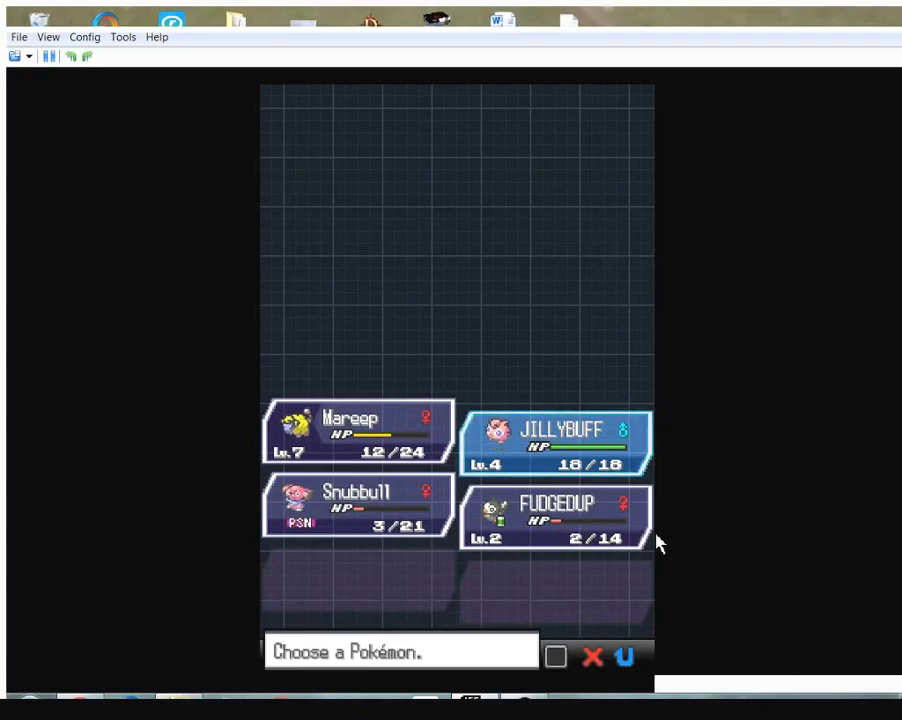
pyautogui.click(555, 515)
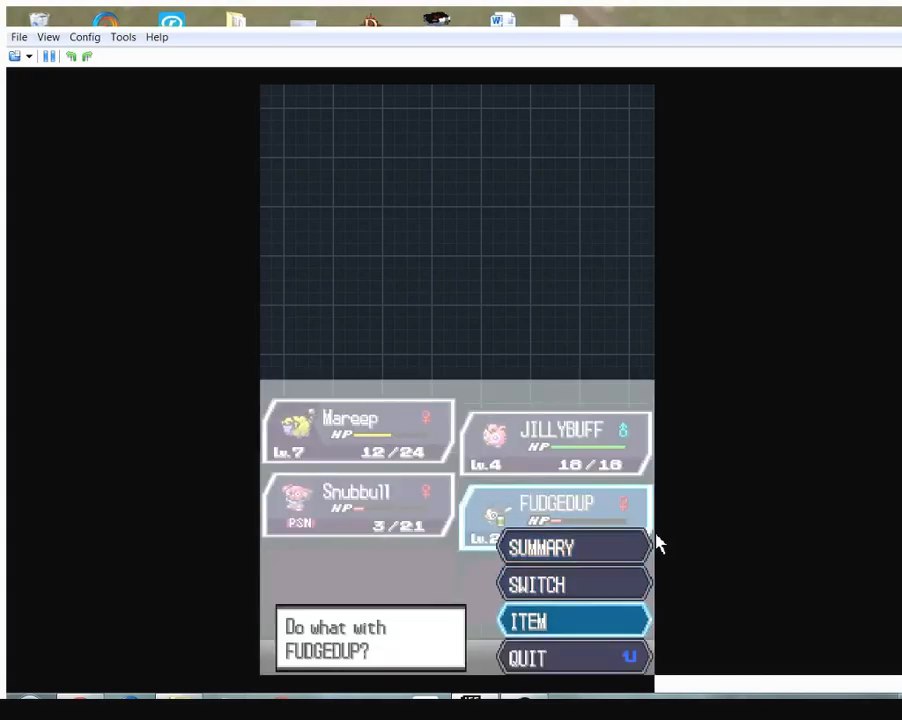
pyautogui.click(530, 620)
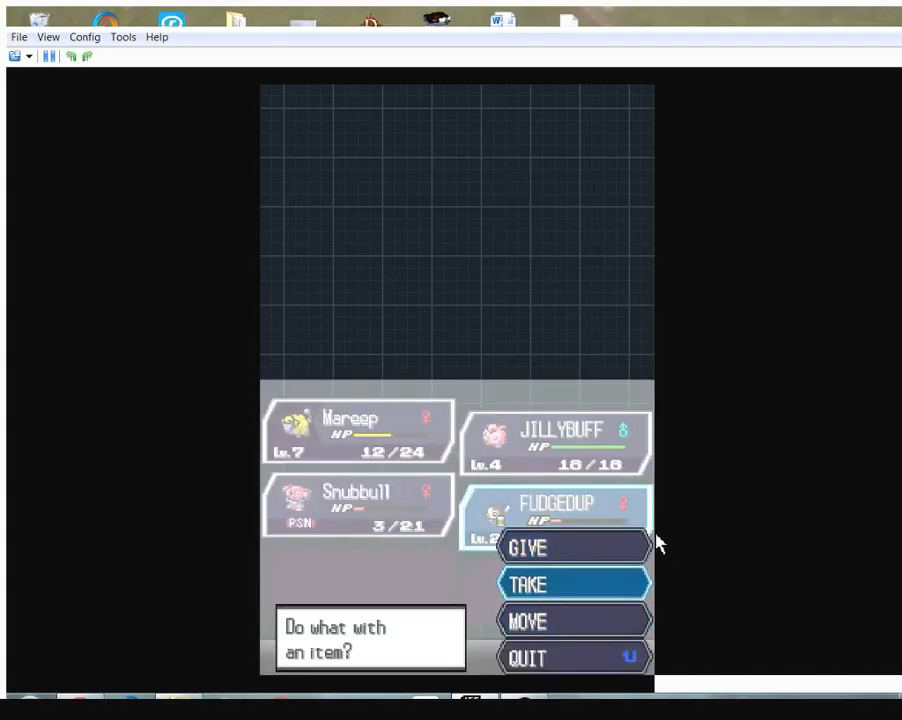
pyautogui.click(527, 583)
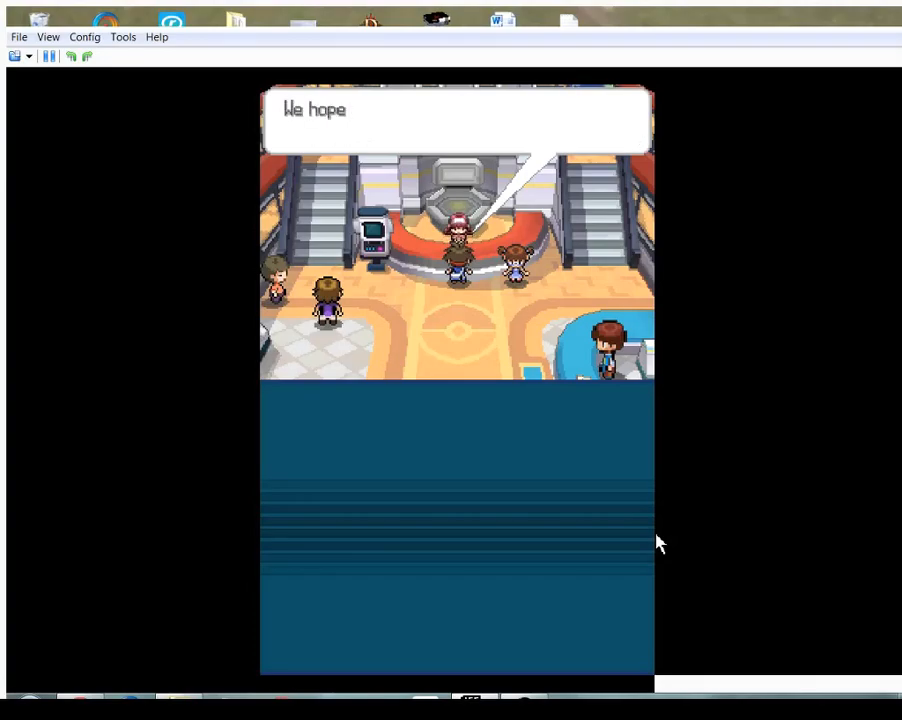
# - Advance the nurse's dialogue at the Pokémon Center counter to heal the party
pyautogui.press('enter')
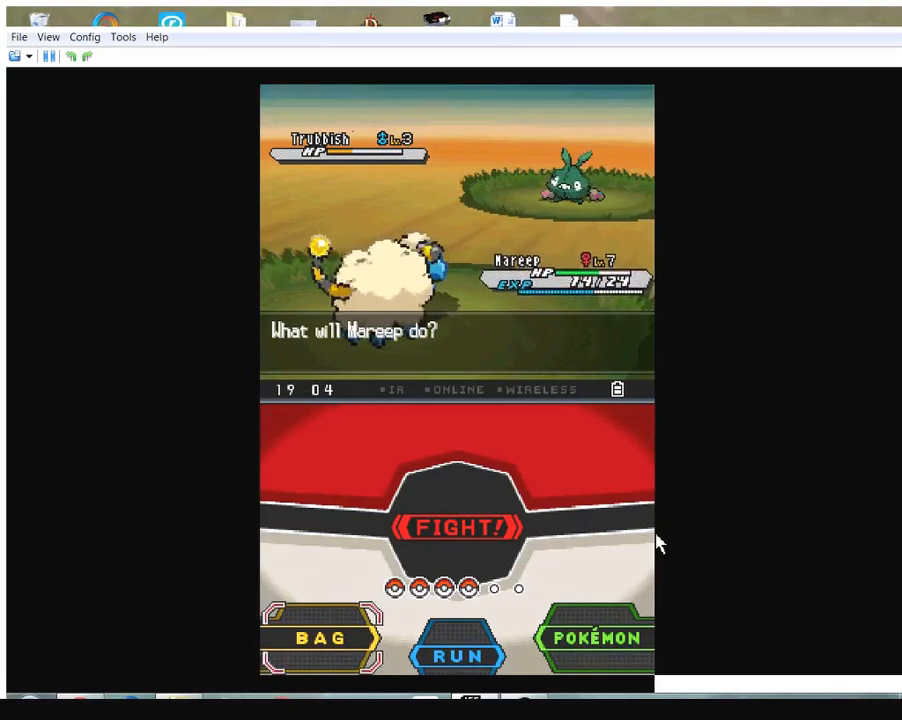
# - Open the bag's Poké Balls pocket during the Trubbish battle
pyautogui.click(320, 637)
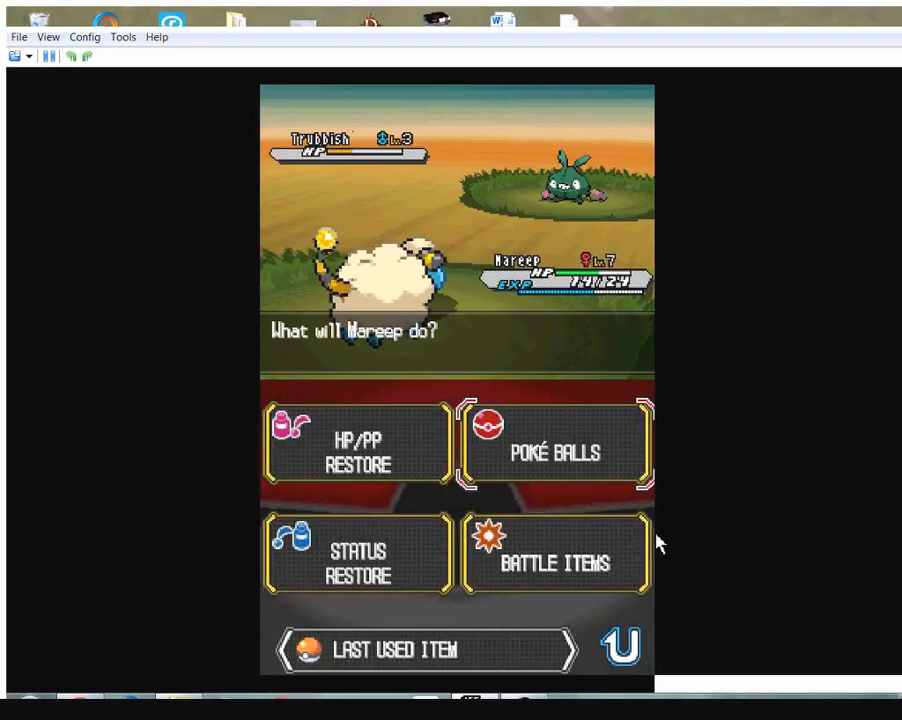
pyautogui.click(554, 452)
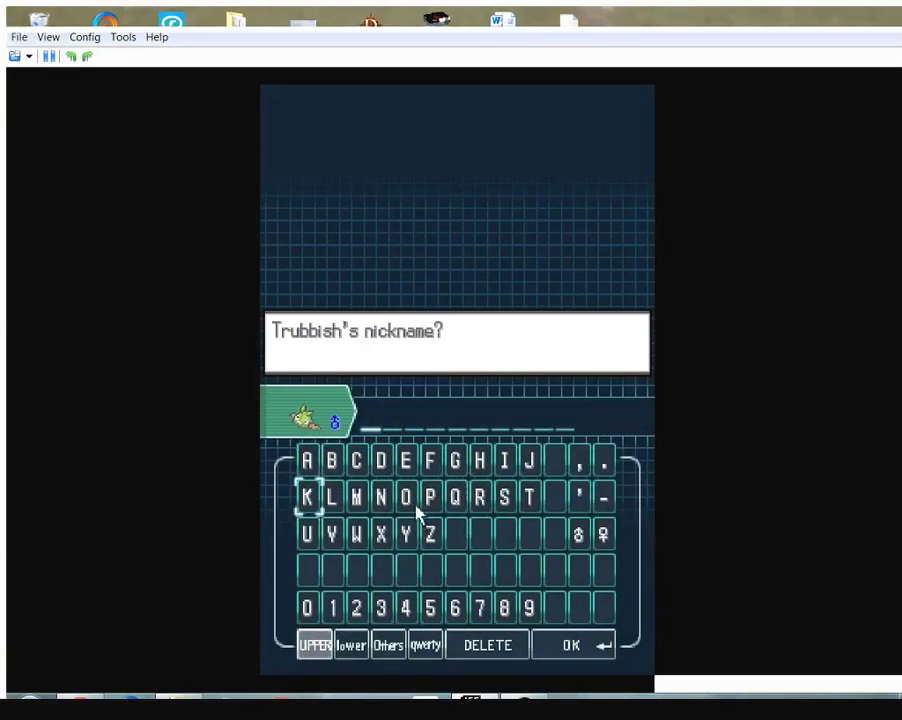
# - Spell REBIN on the nickname keyboard and confirm it for Trubbish
pyautogui.click(504, 497)
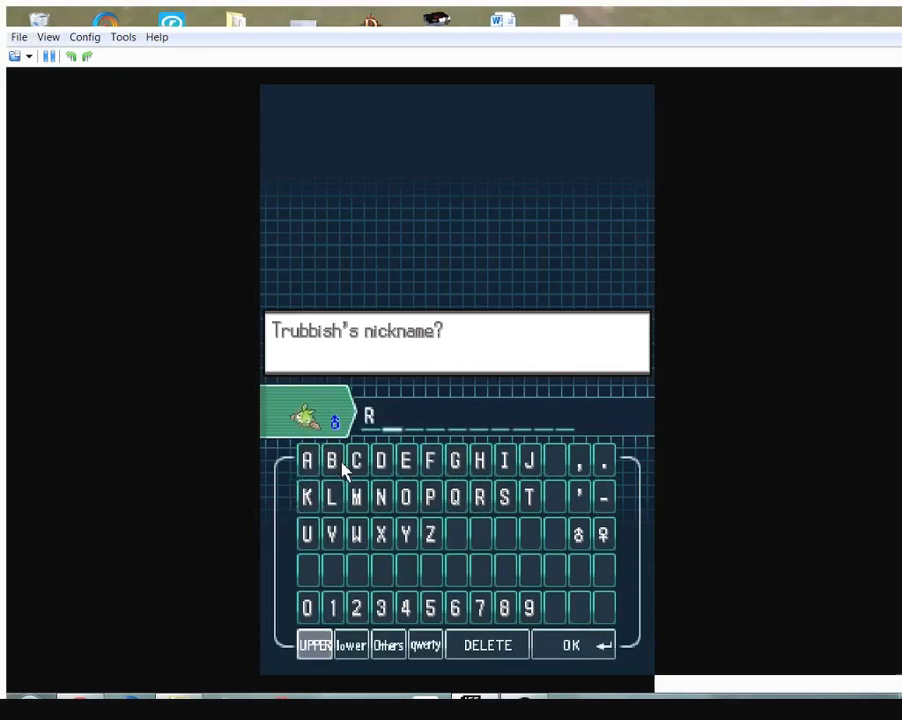
pyautogui.click(405, 459)
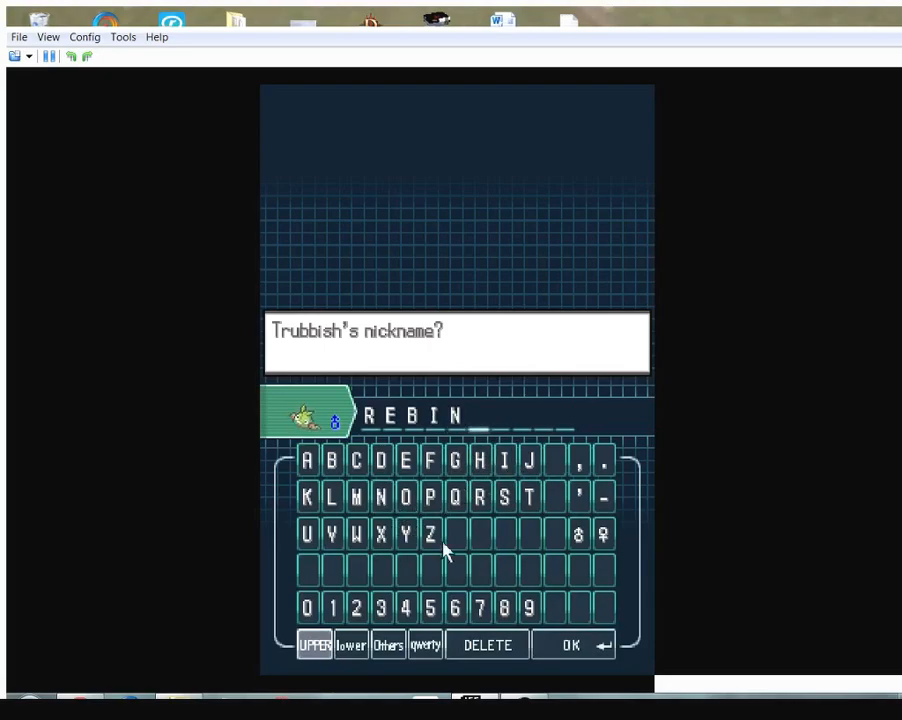
pyautogui.click(571, 645)
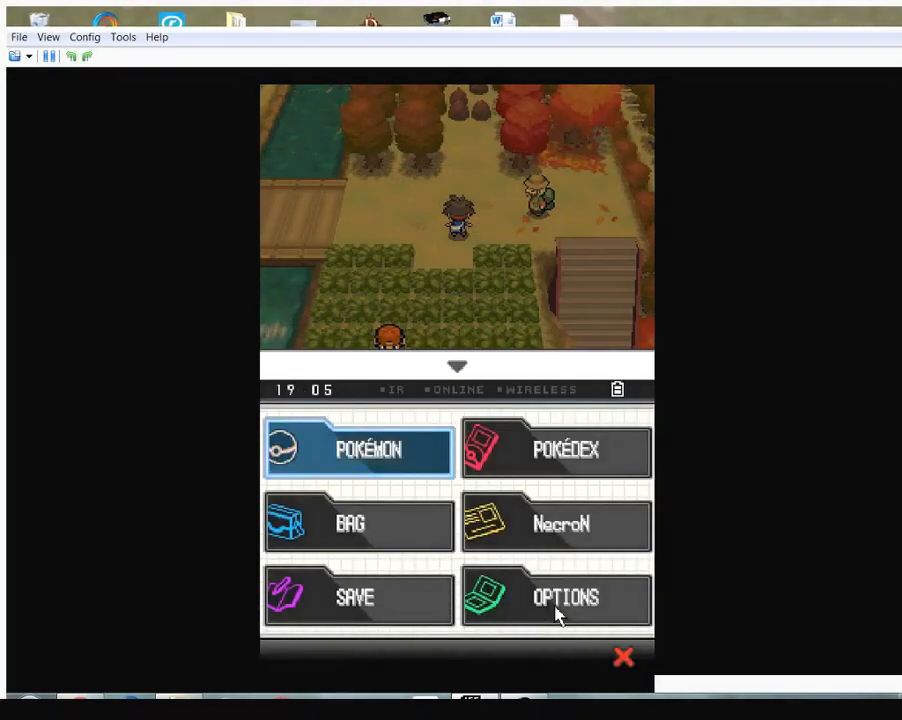
# - Check REBIN's summary (Lax nature, Route 20 origin) from the party list, then leave the list
pyautogui.click(358, 448)
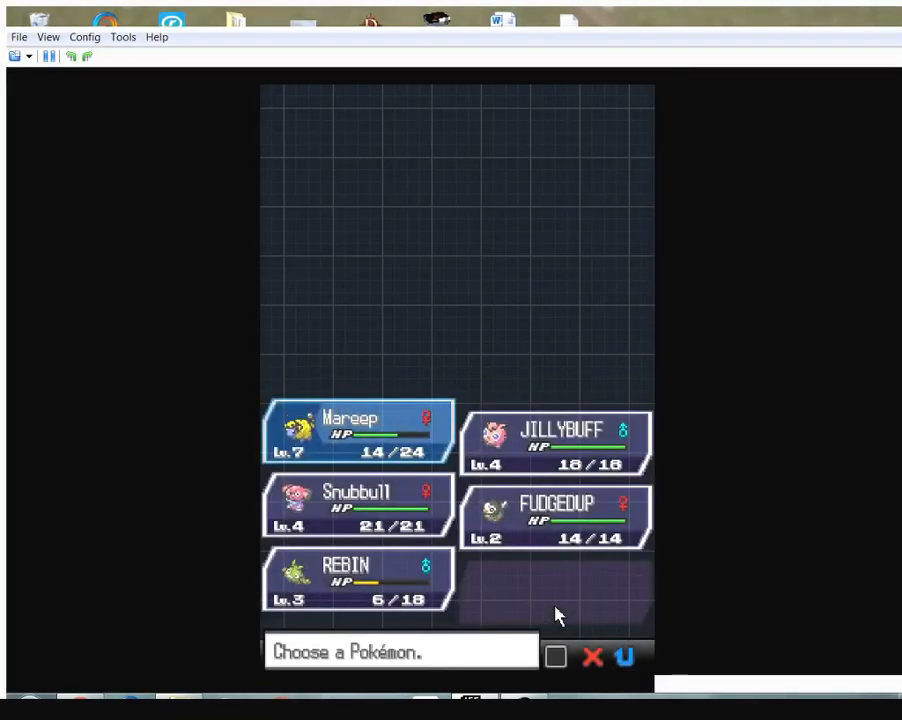
pyautogui.click(345, 578)
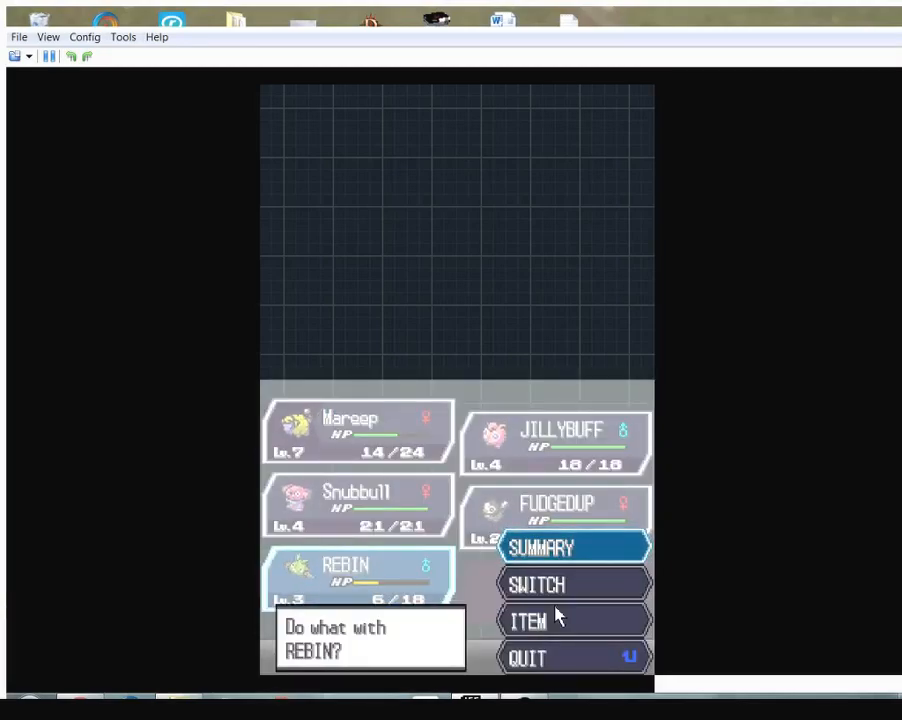
pyautogui.click(543, 547)
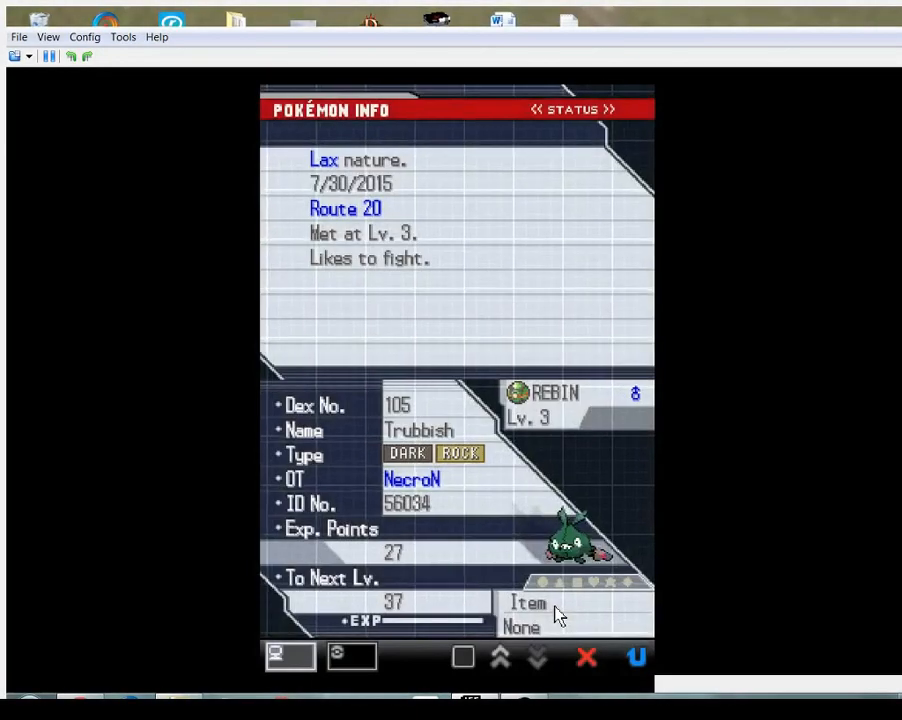
pyautogui.click(610, 109)
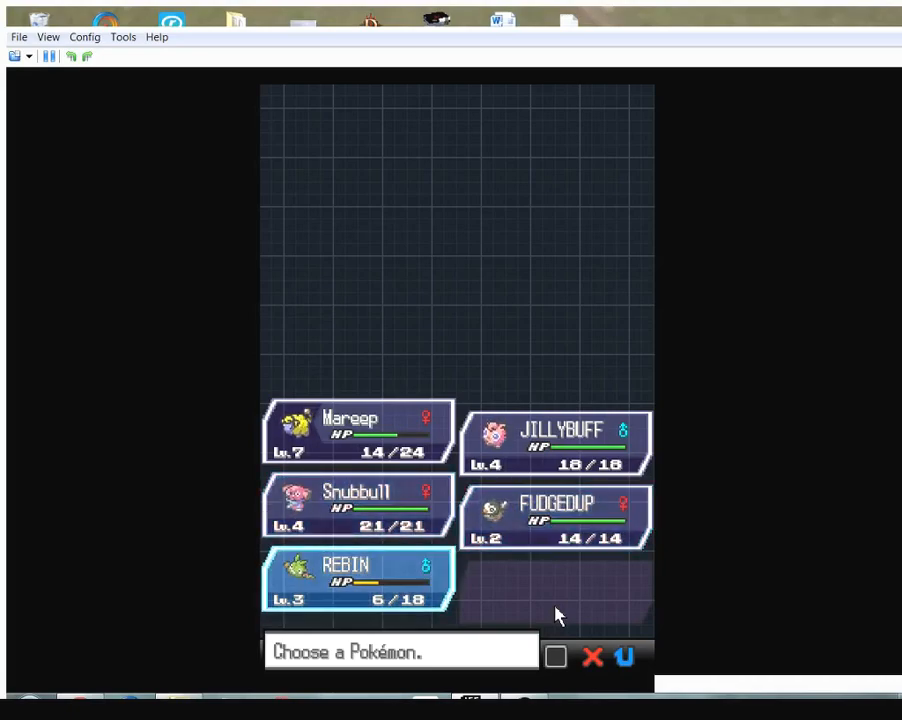
pyautogui.click(557, 517)
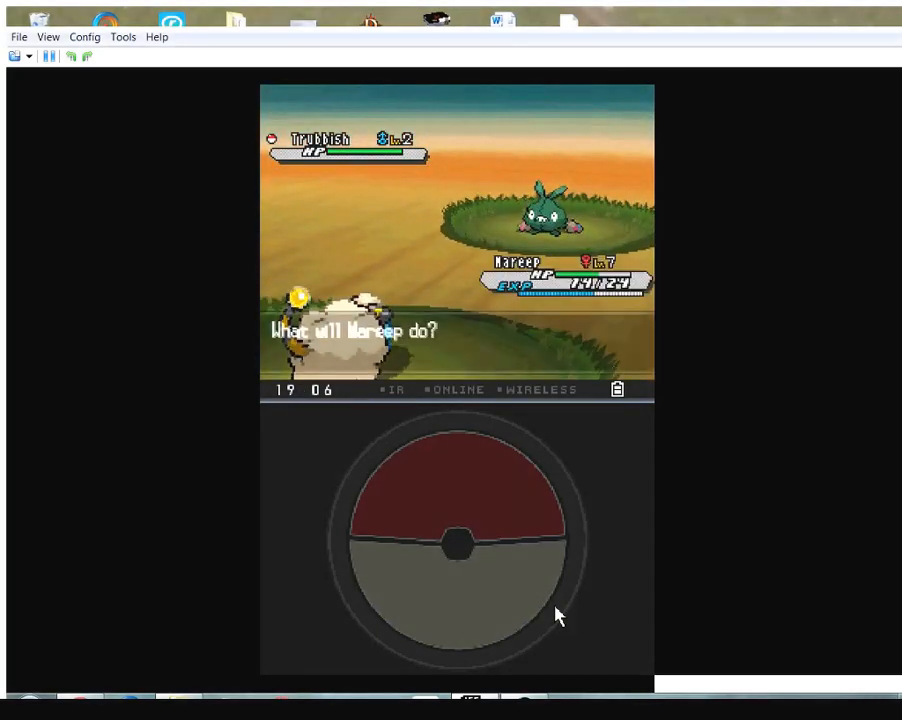
# - Attack the wild level 2 Trubbish with one of Mareep's moves
pyautogui.click(457, 545)
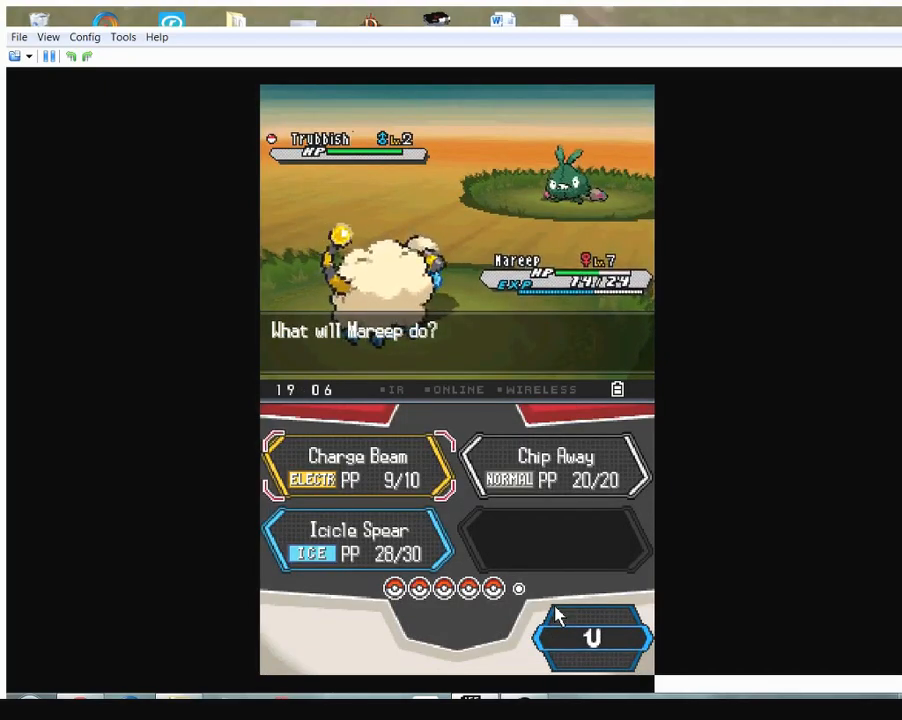
pyautogui.click(357, 465)
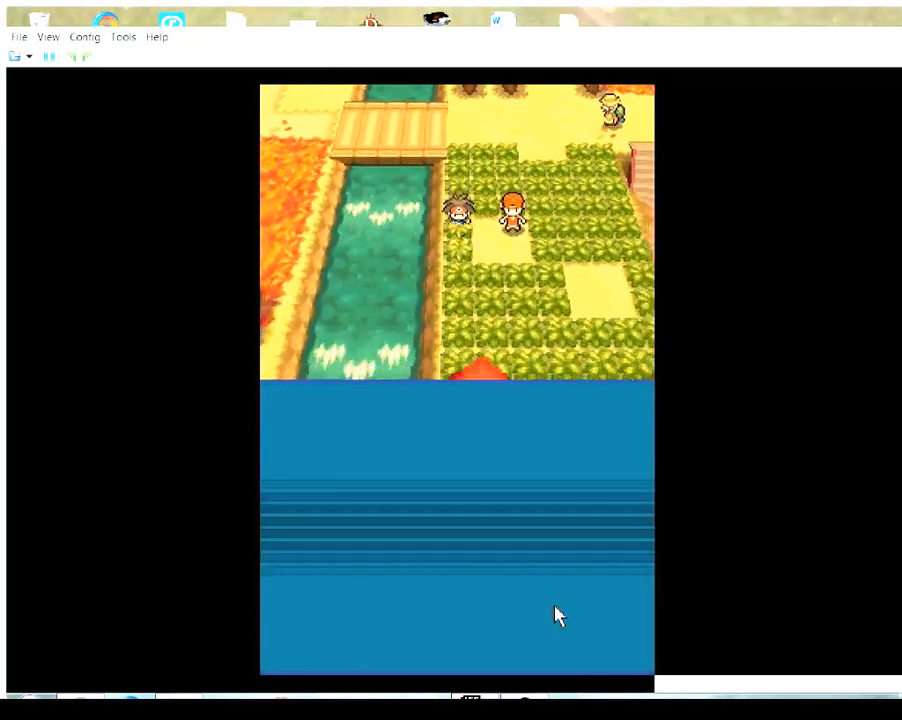
# - Walk up through Route 20's tall grass until a wild Starly appears
pyautogui.press('up')
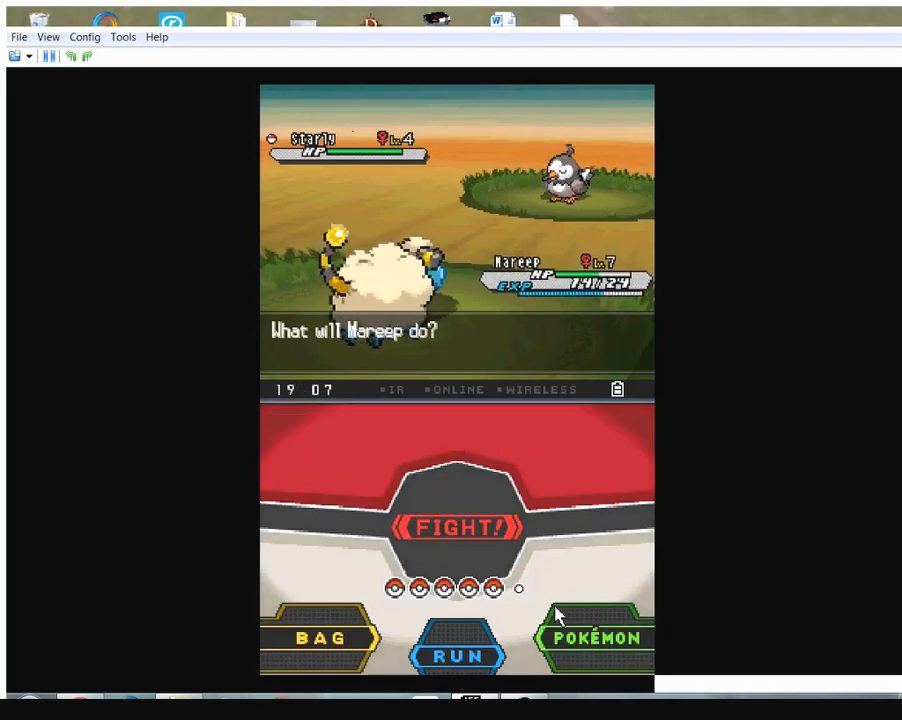
# - Choose FIGHT against the wild level 4 Starly
pyautogui.click(457, 528)
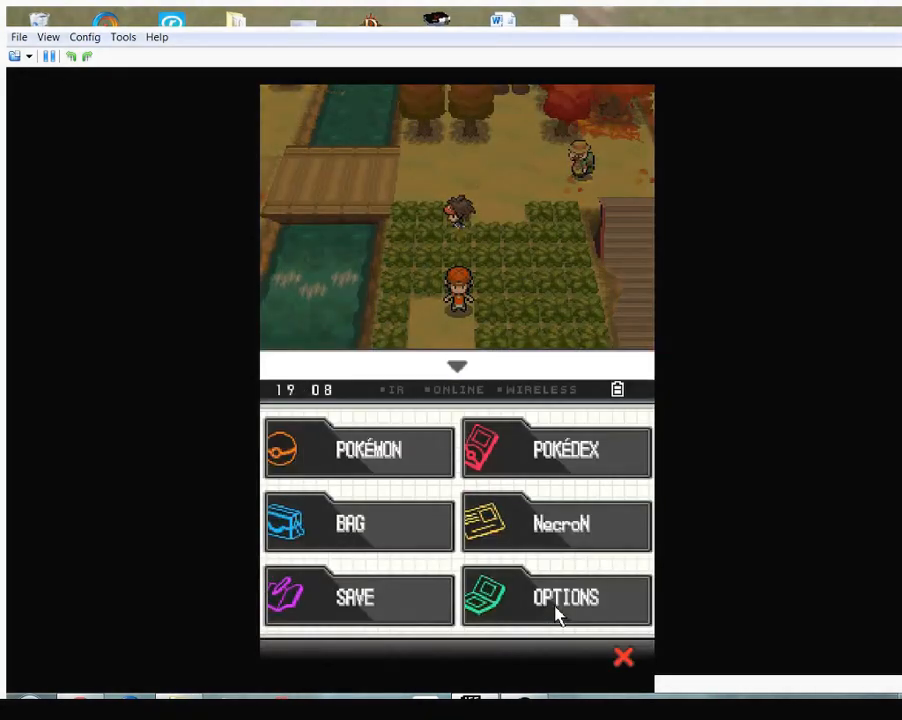
# - Move Snubbull into a new slot in the party list
pyautogui.click(358, 448)
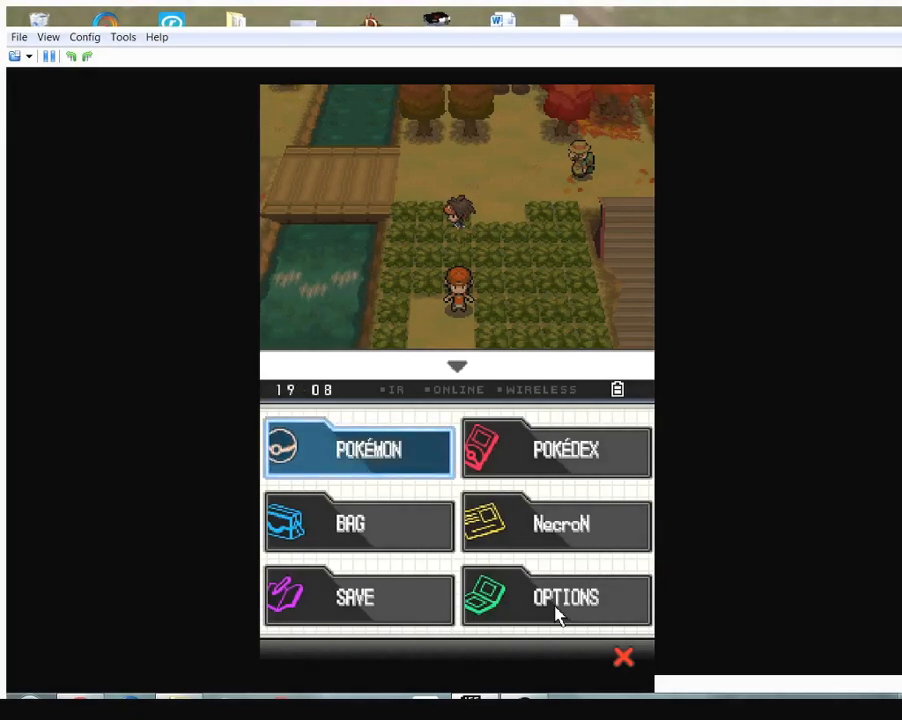
pyautogui.click(358, 448)
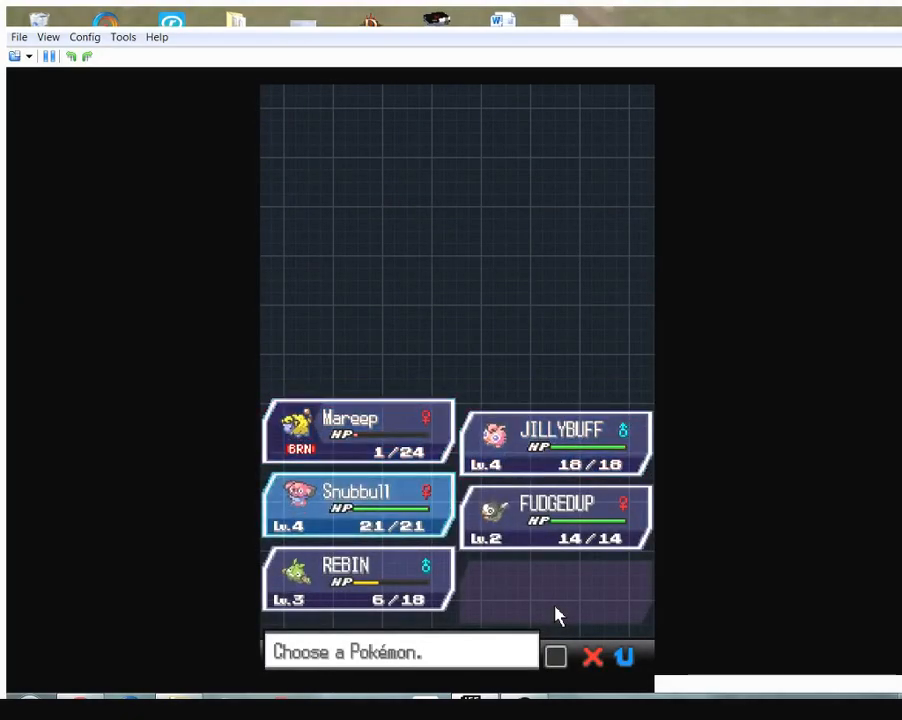
pyautogui.click(358, 505)
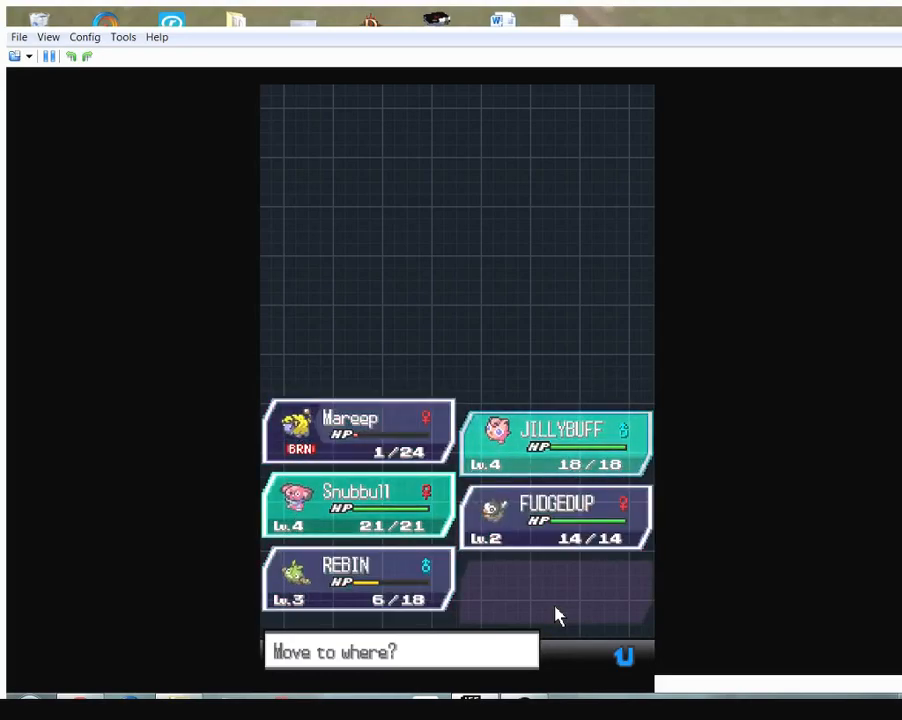
pyautogui.click(555, 440)
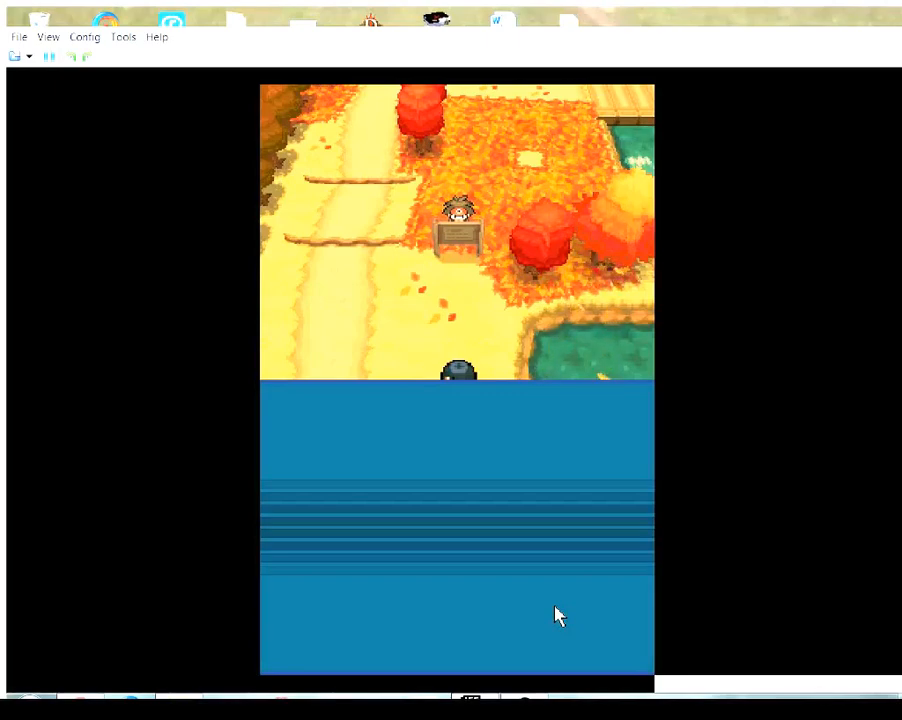
pyautogui.moveTo(583, 497)
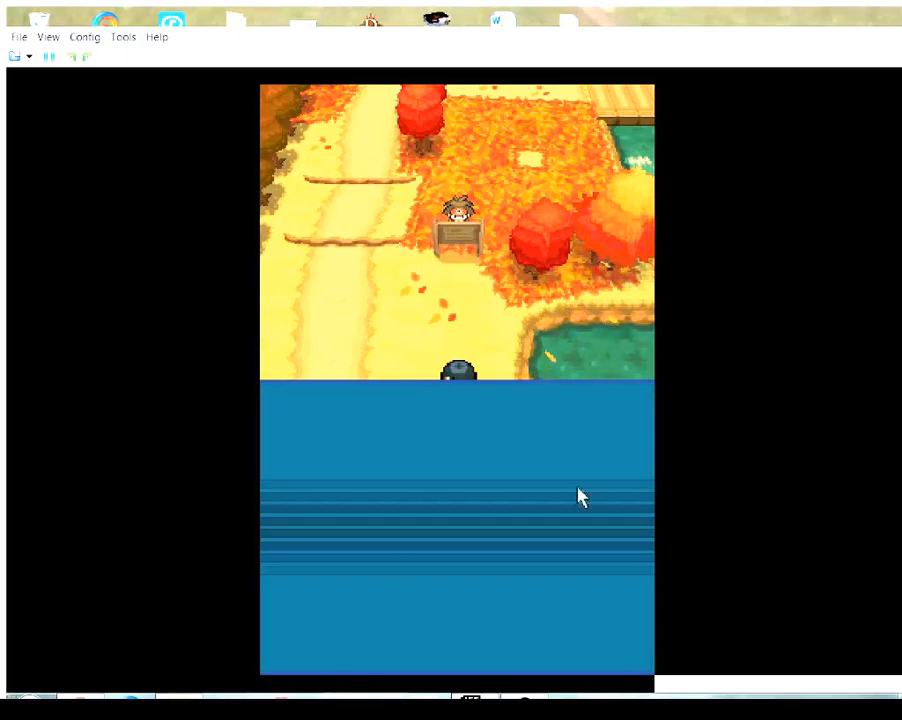